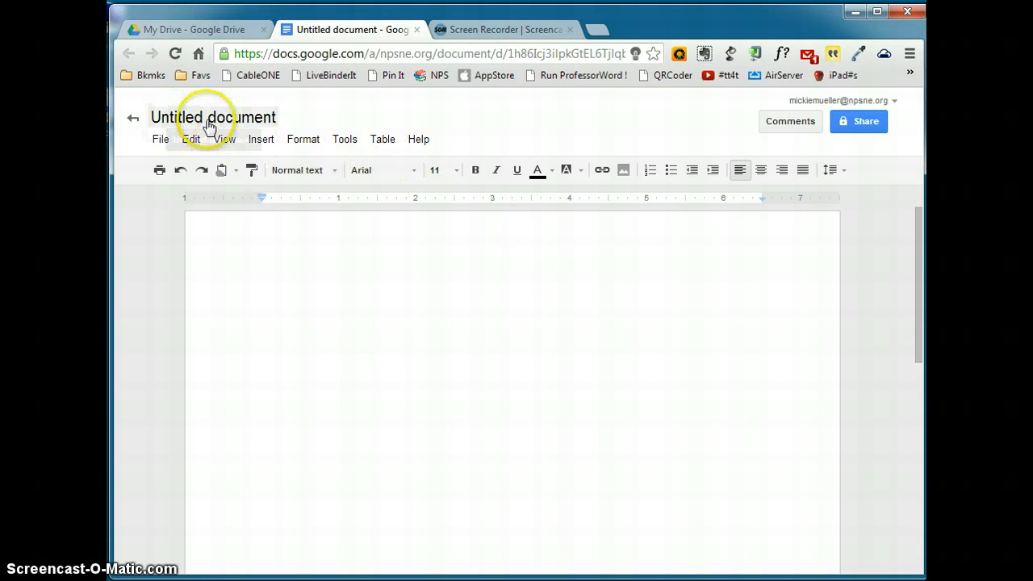
mouse_move(238, 123)
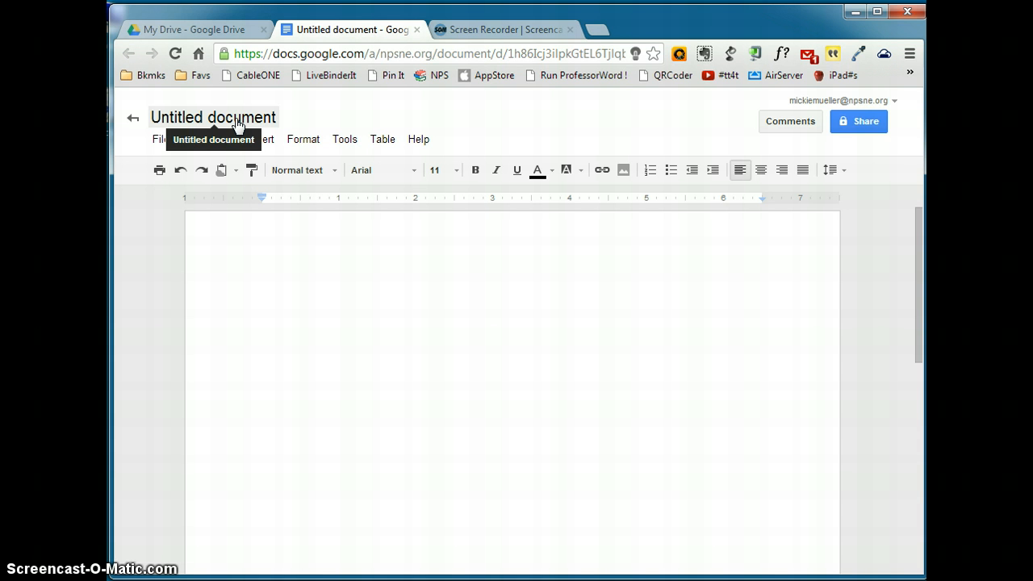
Step: Rename the untitled document 'Practice', then reopen the rename dialog and cancel it
click(234, 117)
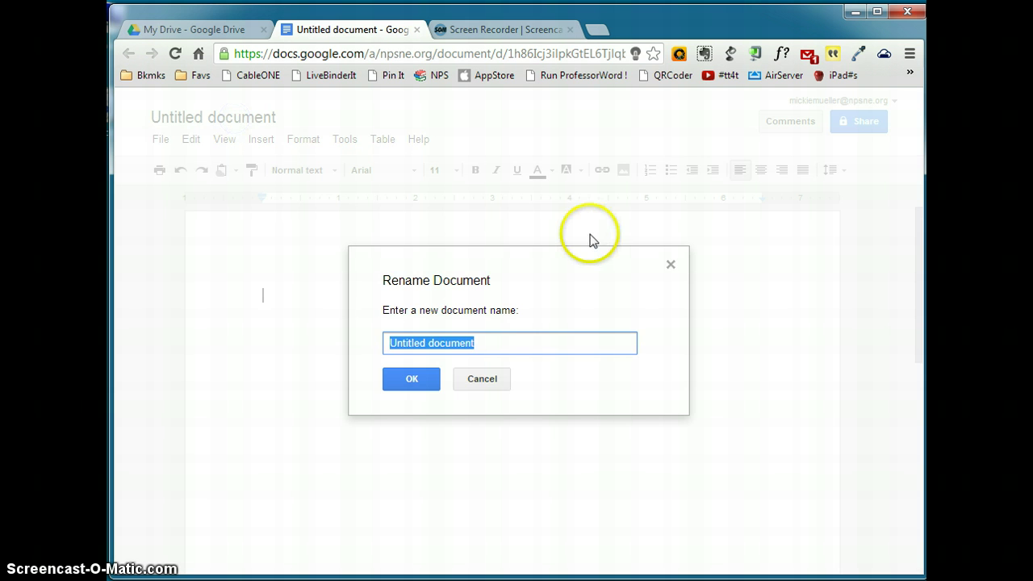
text(Practice)
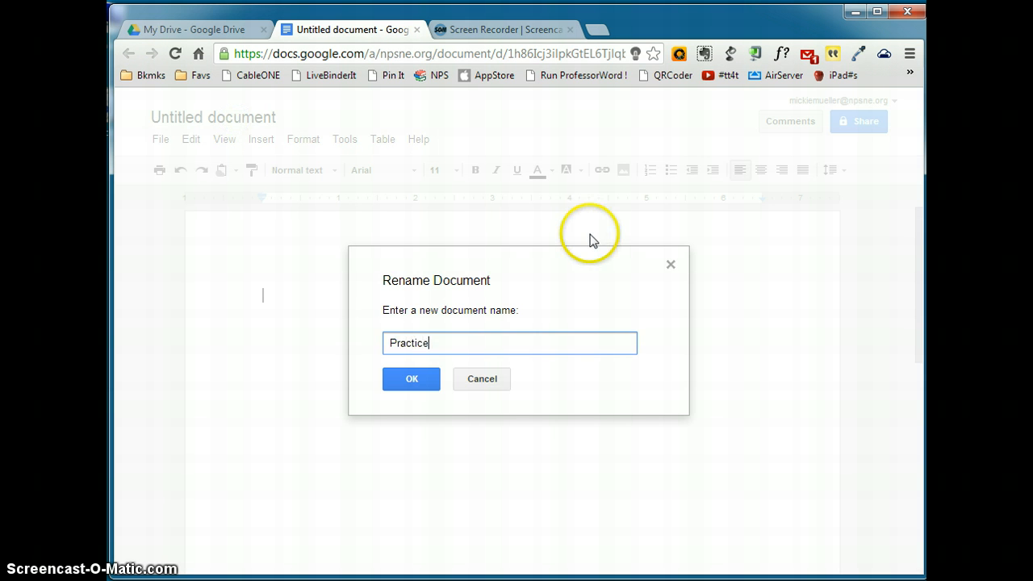
click(410, 378)
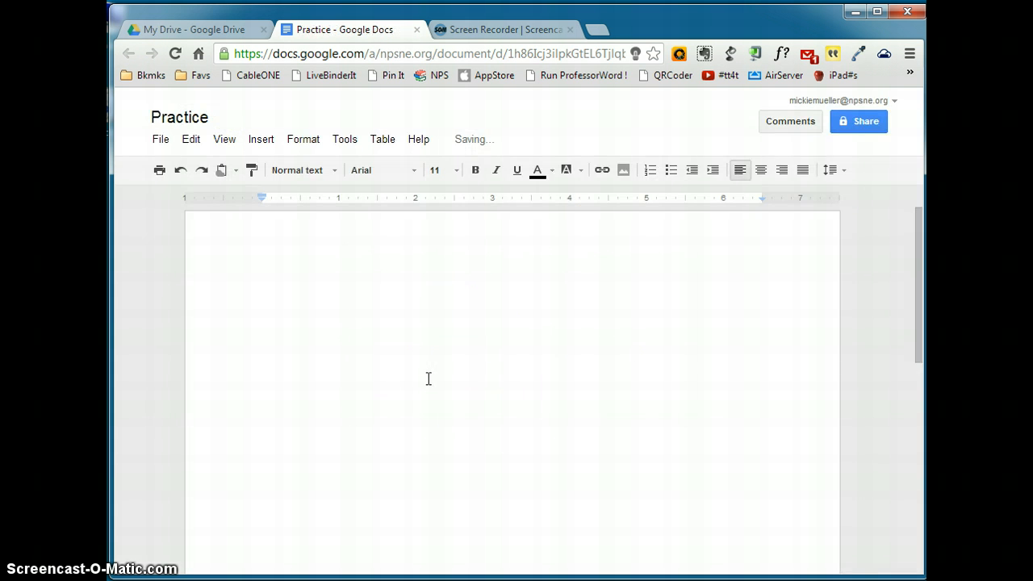
click(179, 117)
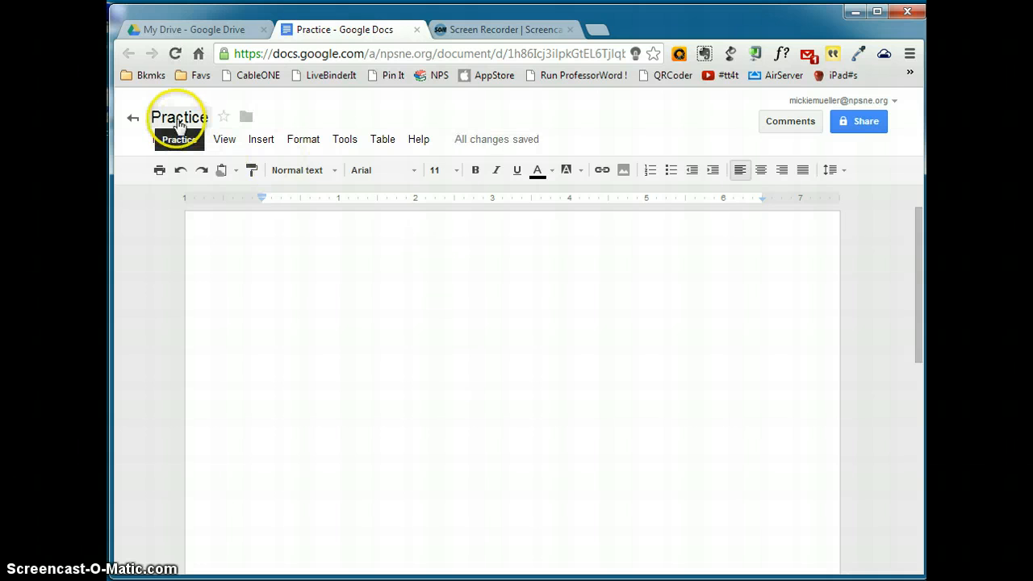
click(178, 119)
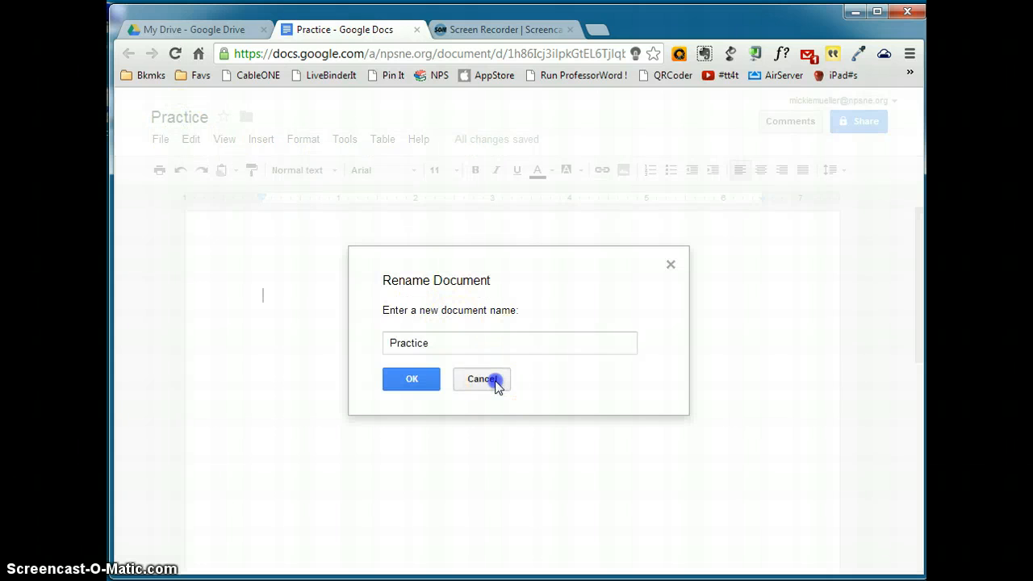
click(482, 380)
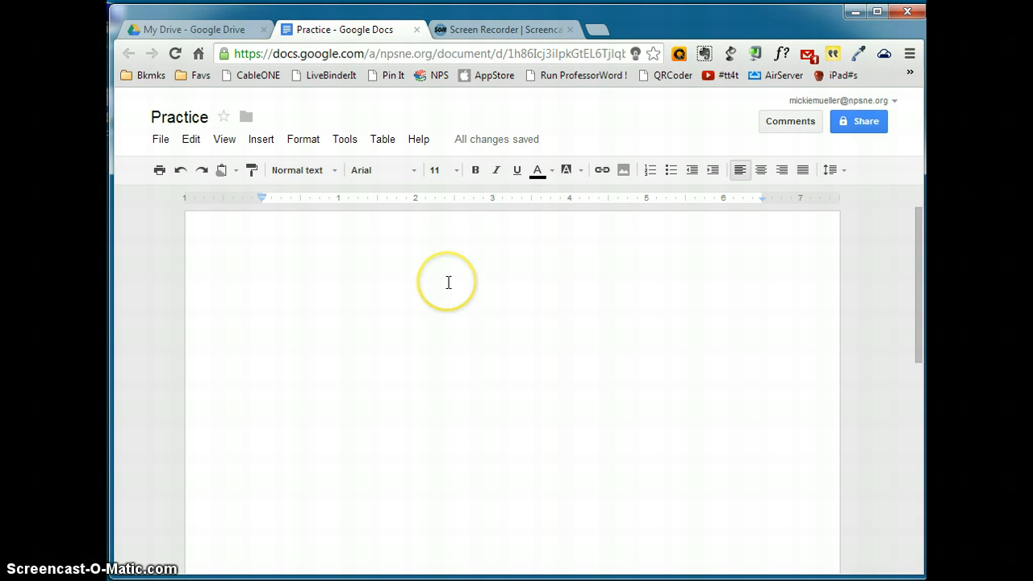
Step: Move the Practice document from My Drive into the Misc folder
click(262, 295)
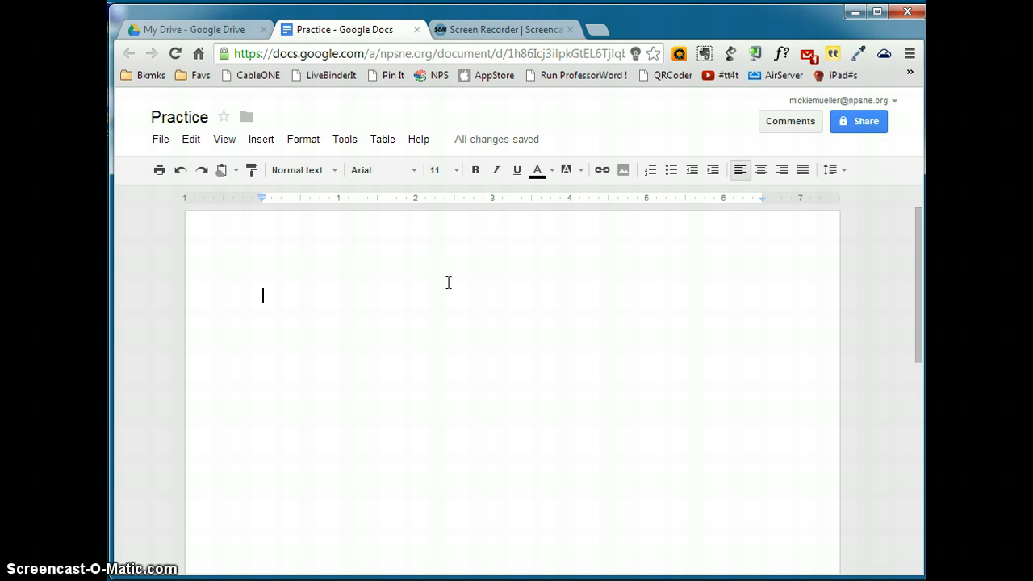
mouse_move(453, 288)
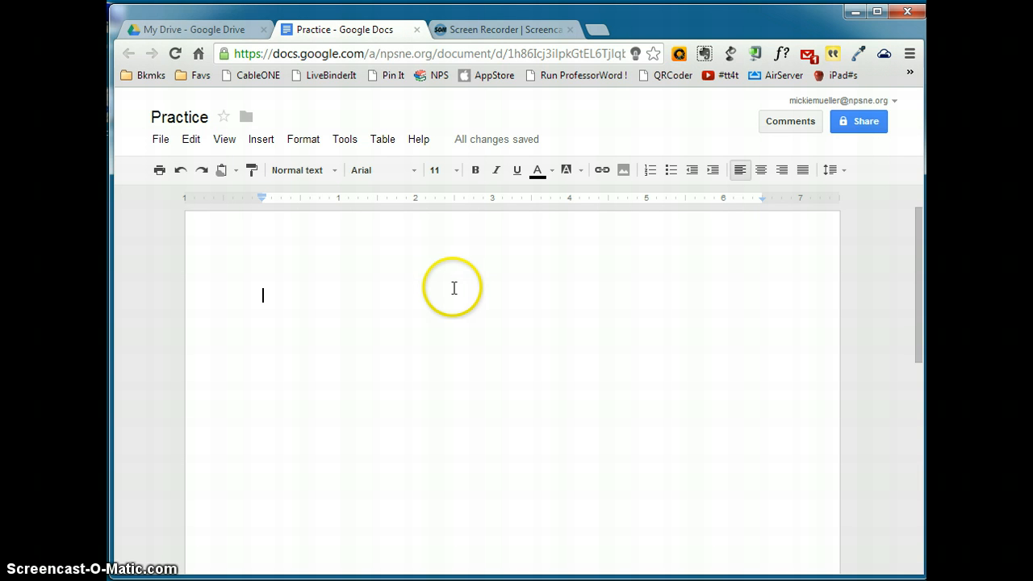
mouse_move(178, 127)
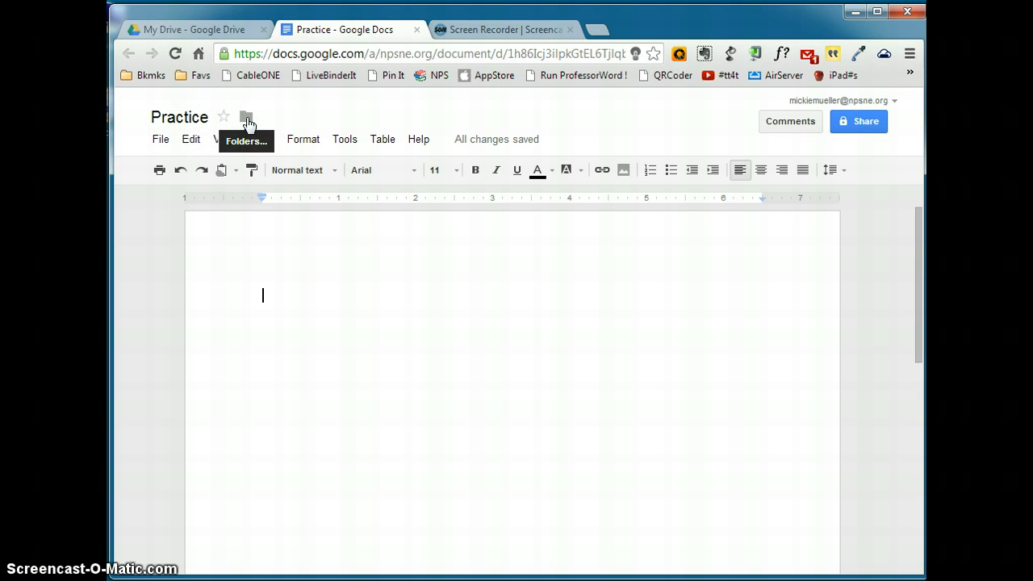
click(246, 117)
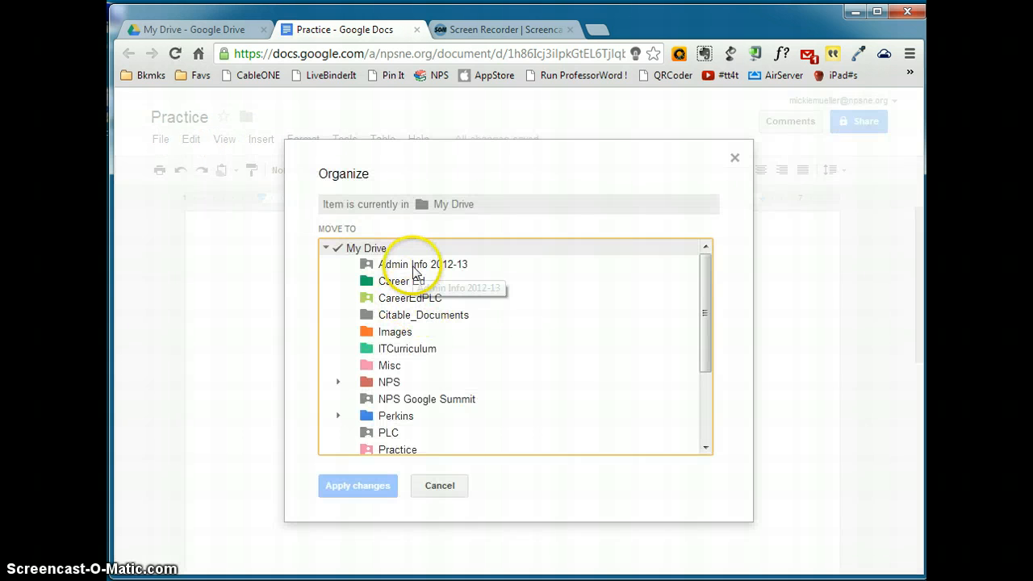
mouse_move(341, 370)
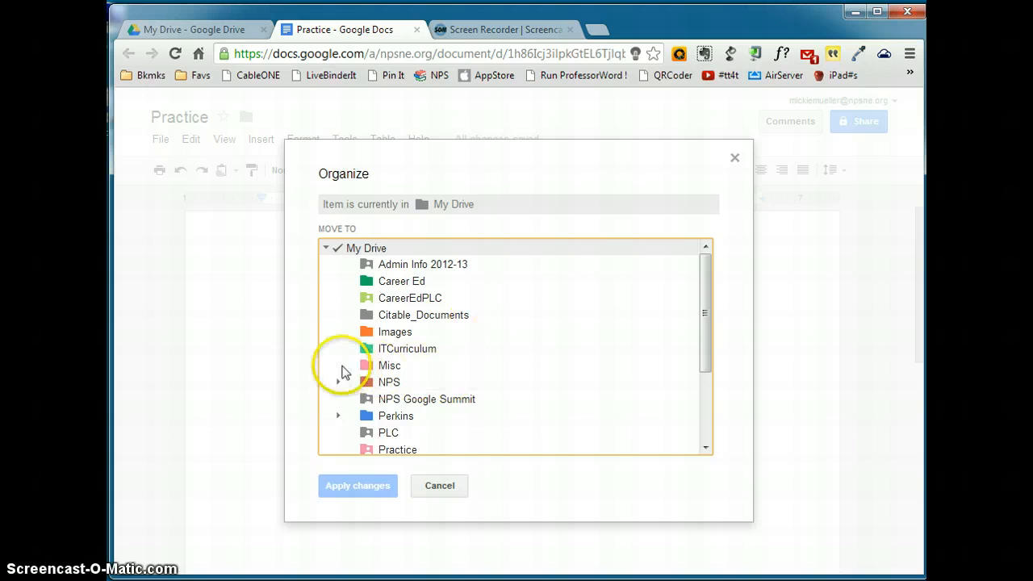
click(389, 365)
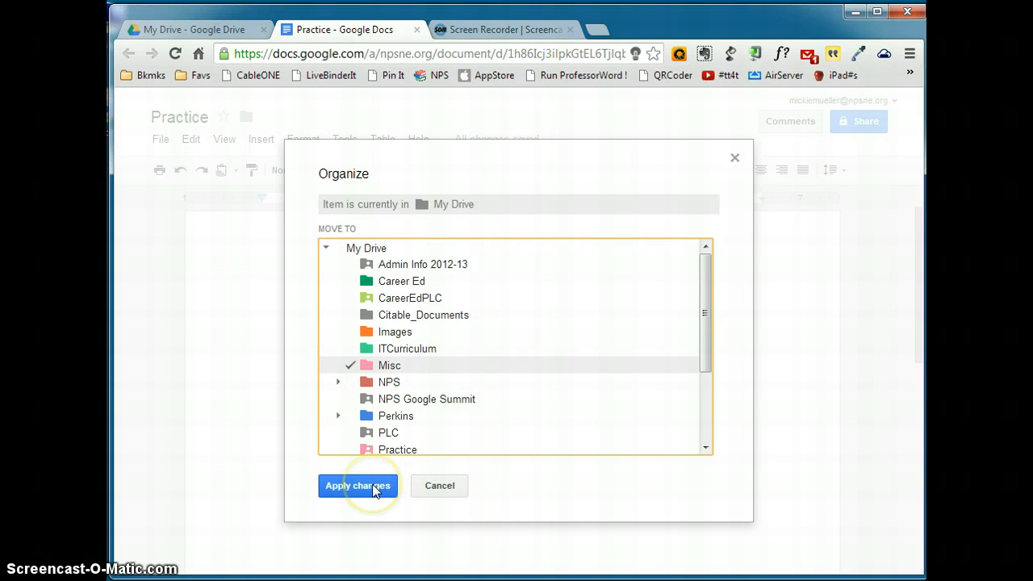
click(357, 486)
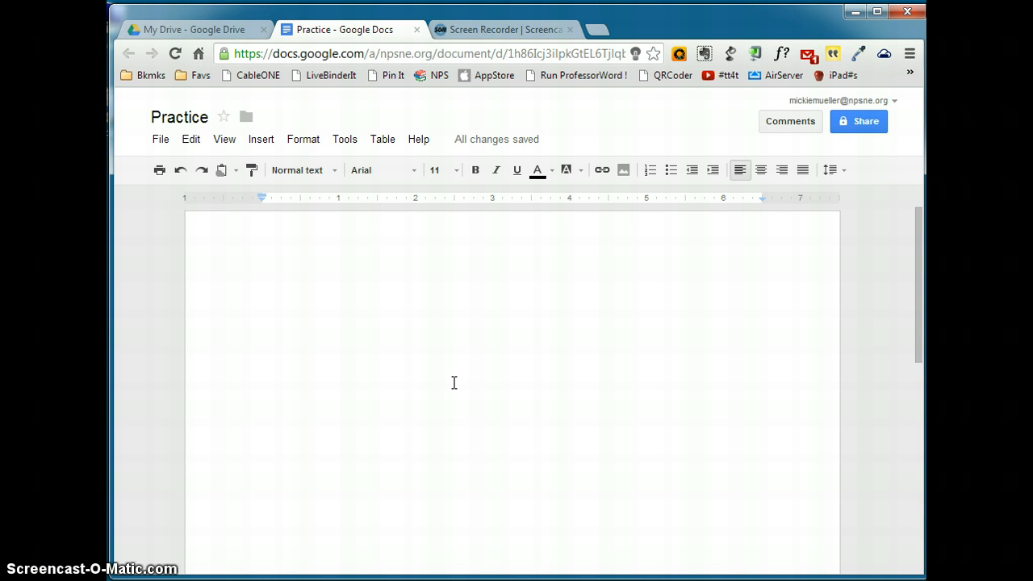
mouse_move(456, 381)
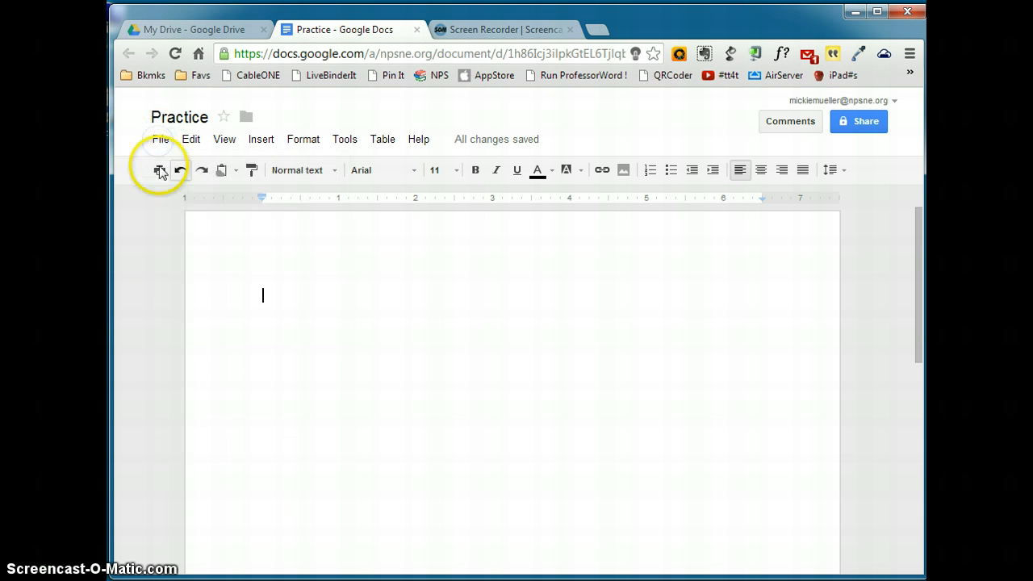
mouse_move(507, 334)
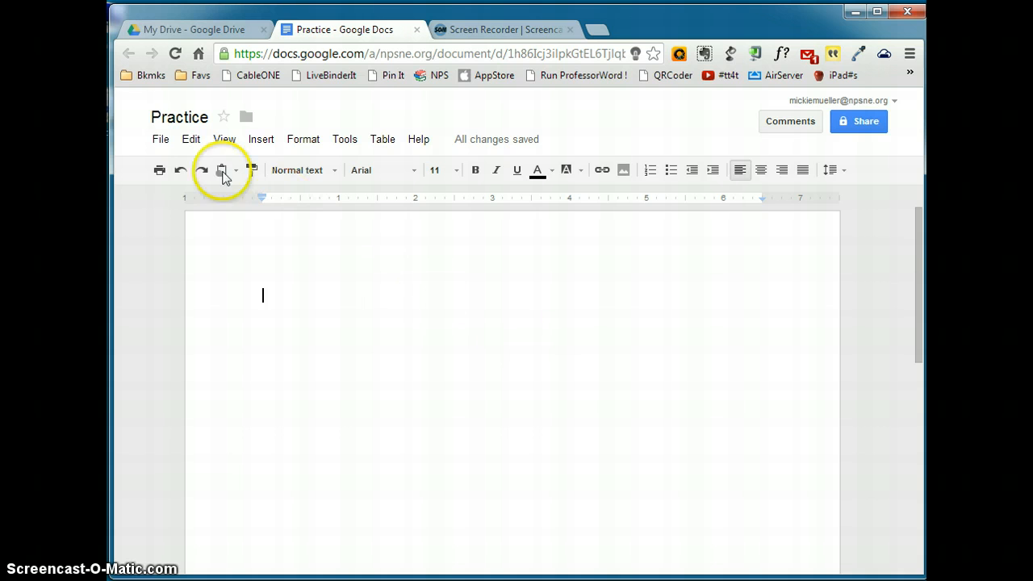
click(159, 139)
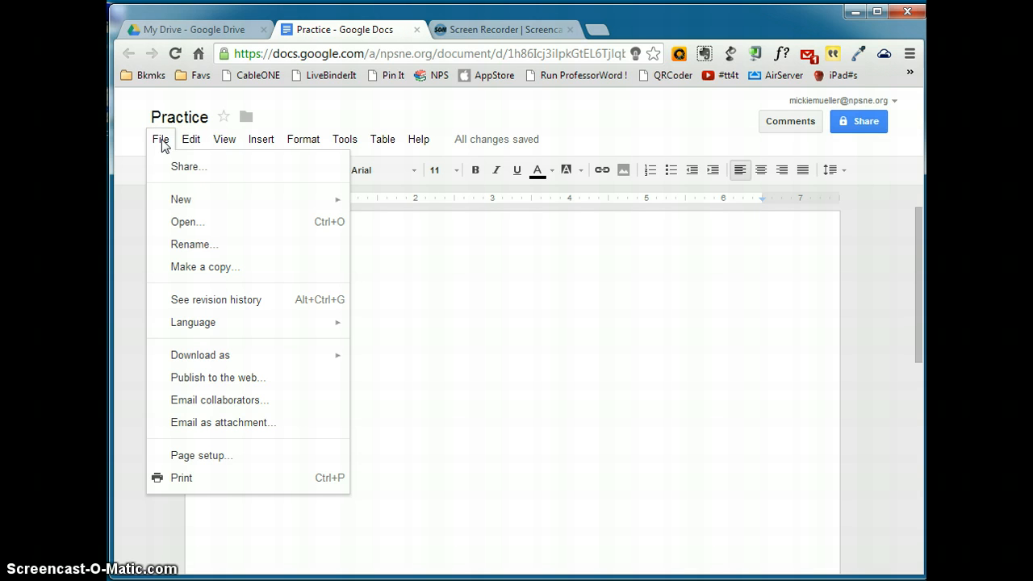
mouse_move(181, 199)
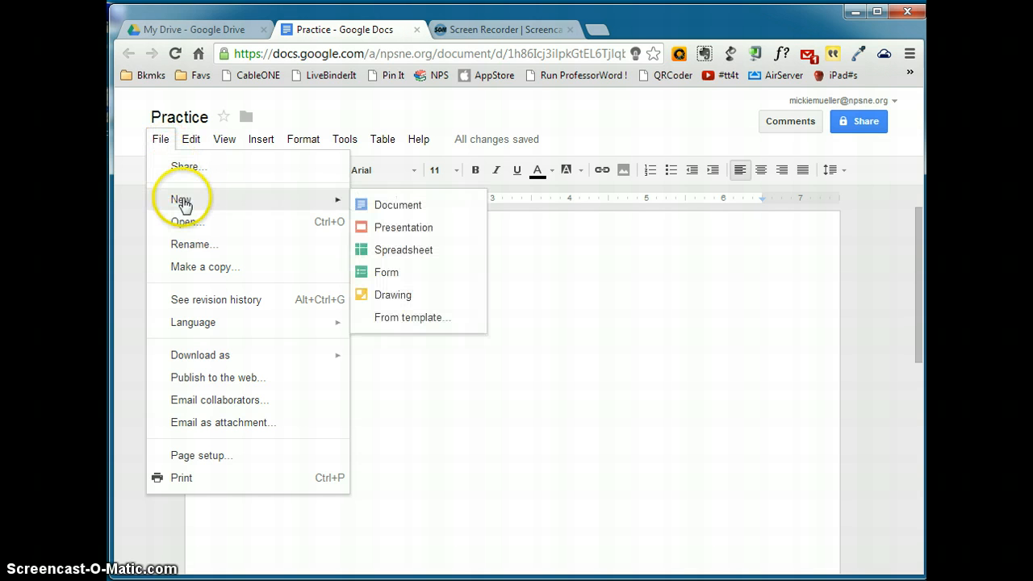
mouse_move(232, 227)
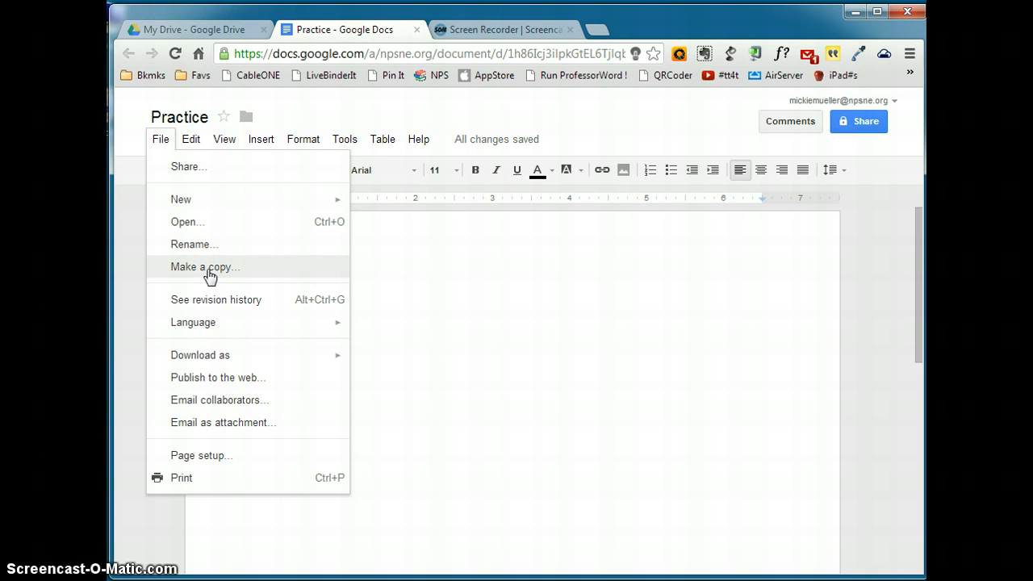
mouse_move(204, 306)
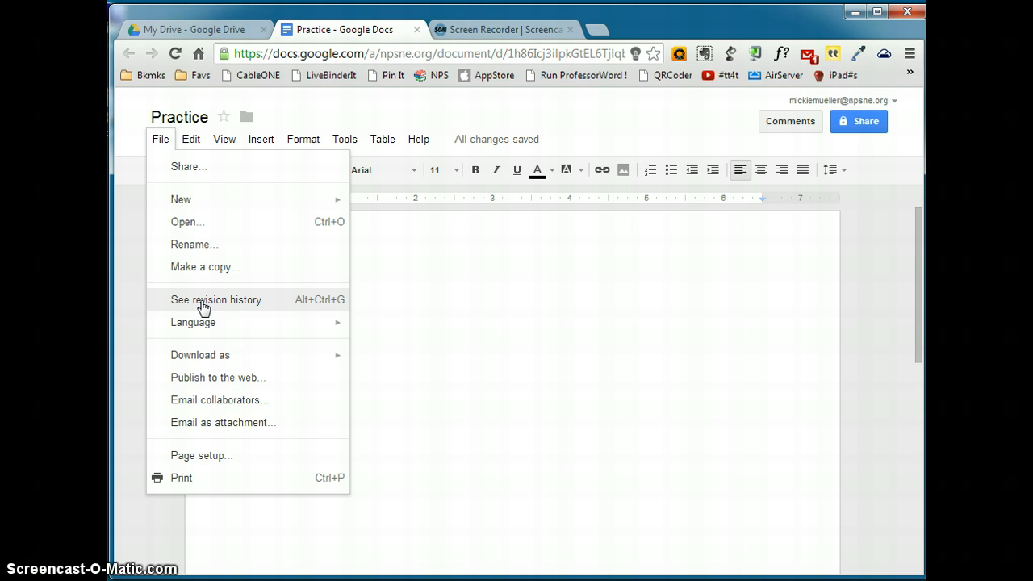
Step: Browse the File menu's download format options
click(193, 322)
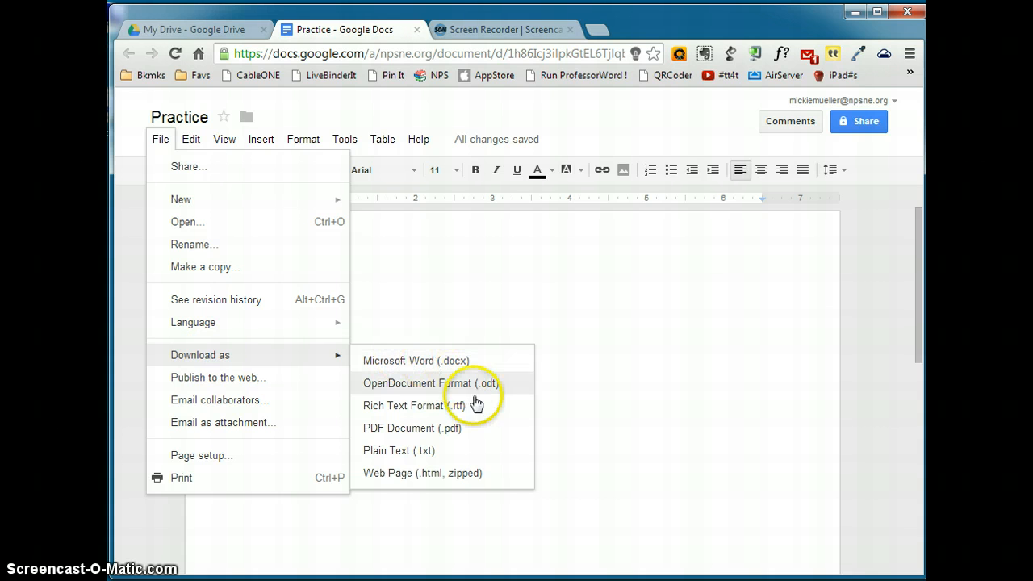
mouse_move(426, 437)
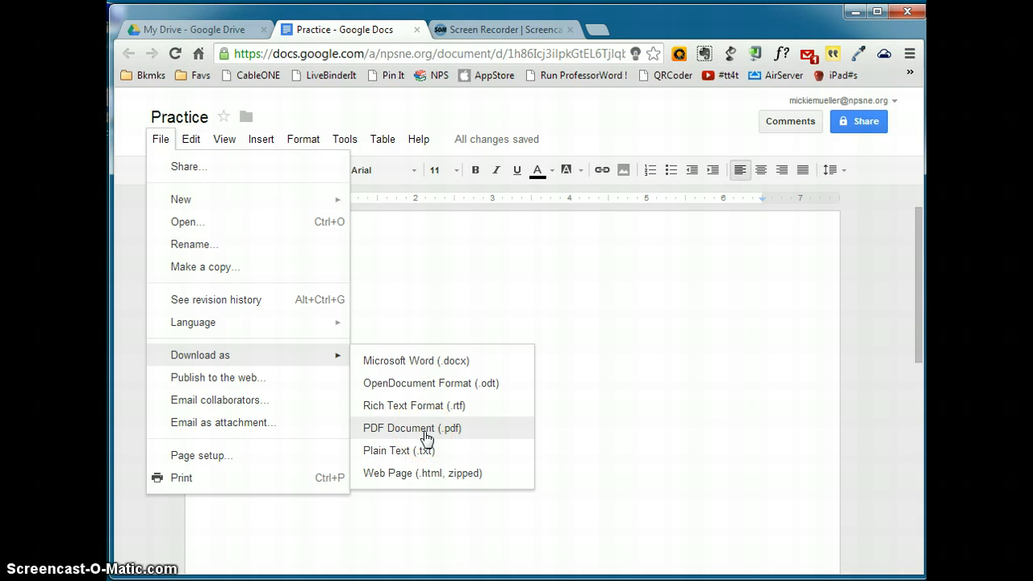
mouse_move(233, 383)
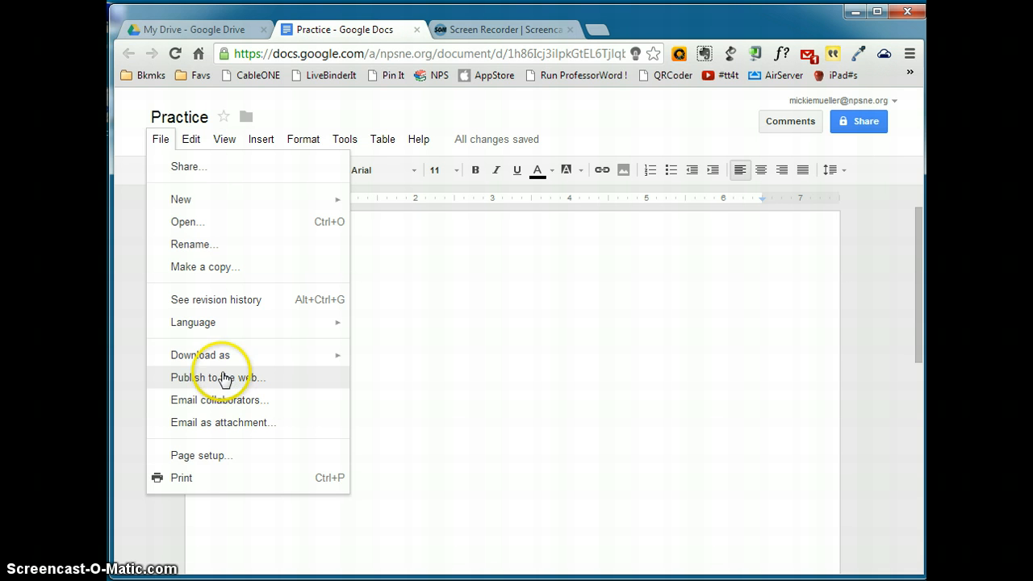
mouse_move(232, 404)
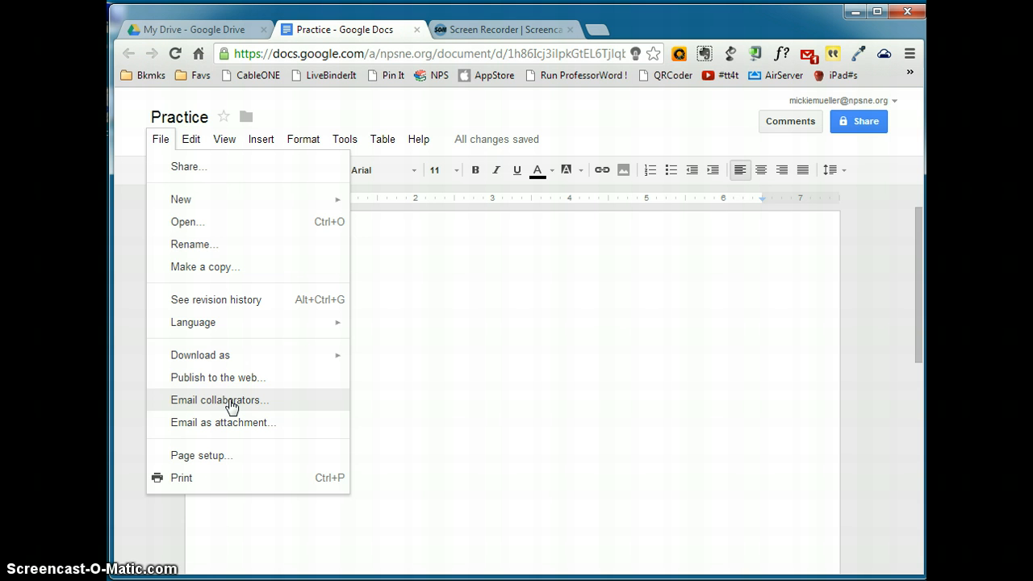
mouse_move(235, 431)
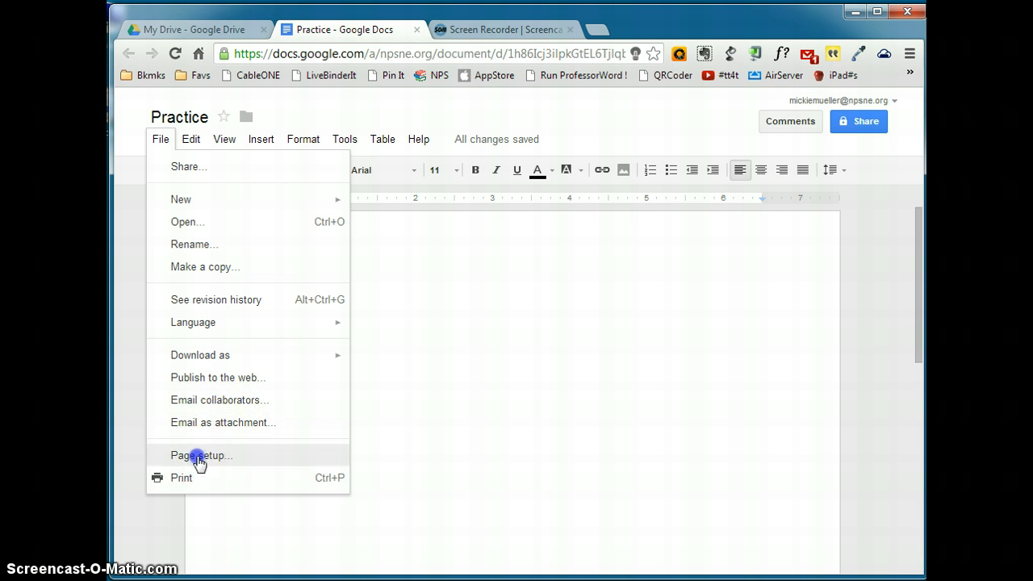
Step: Review Page setup and keep portrait Letter pages with 1-inch margins
click(200, 455)
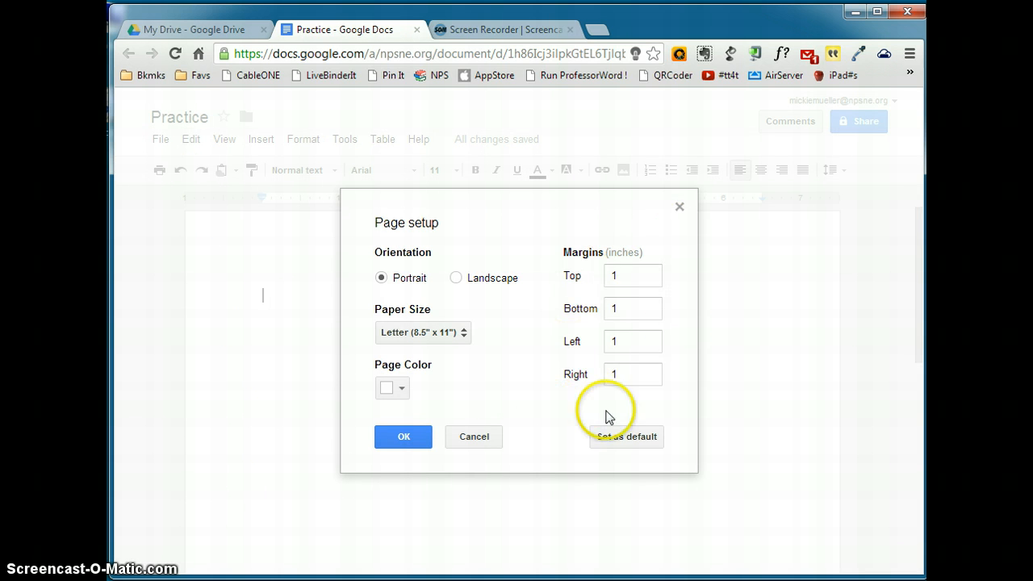
mouse_move(382, 277)
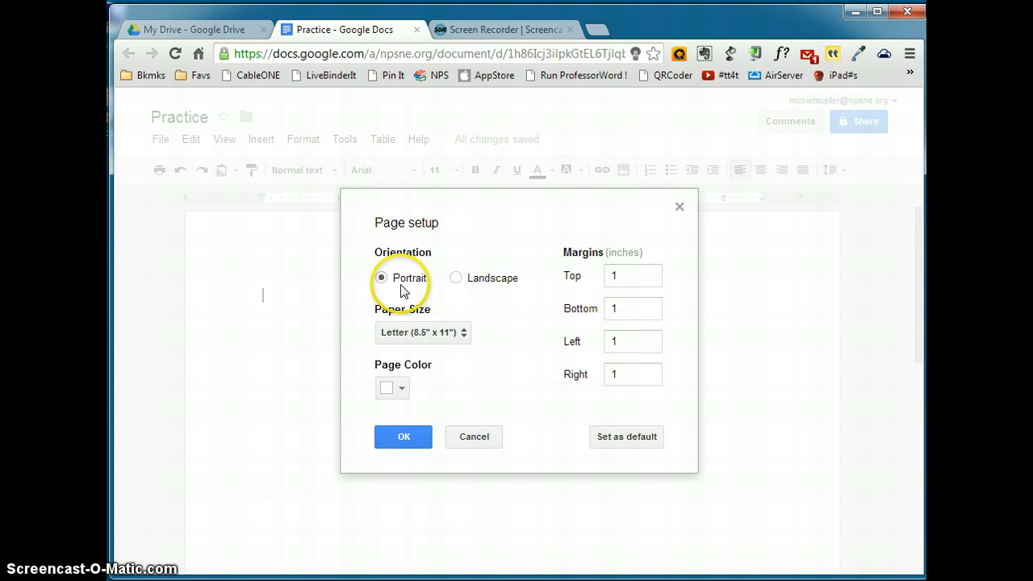
click(404, 436)
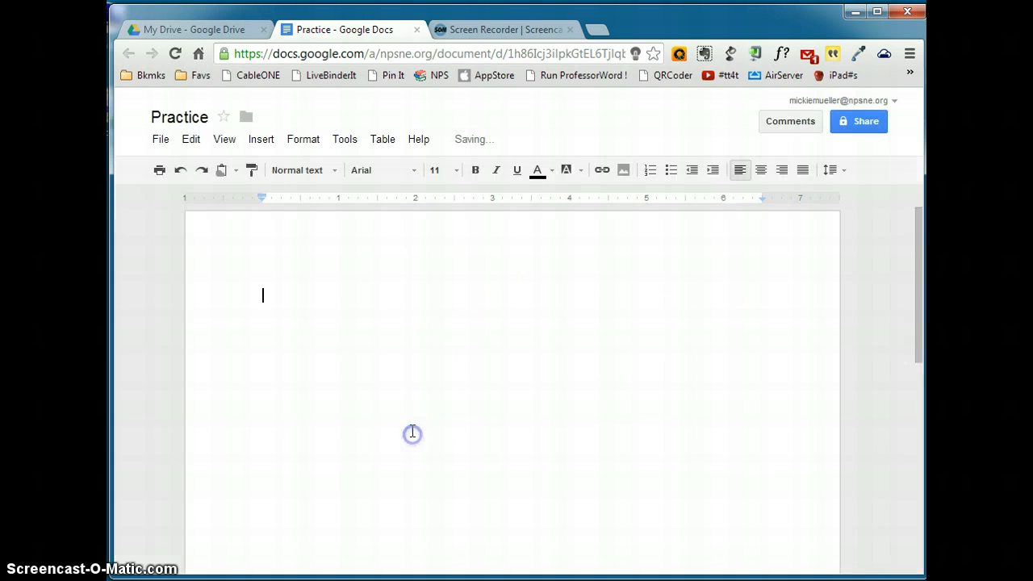
click(160, 139)
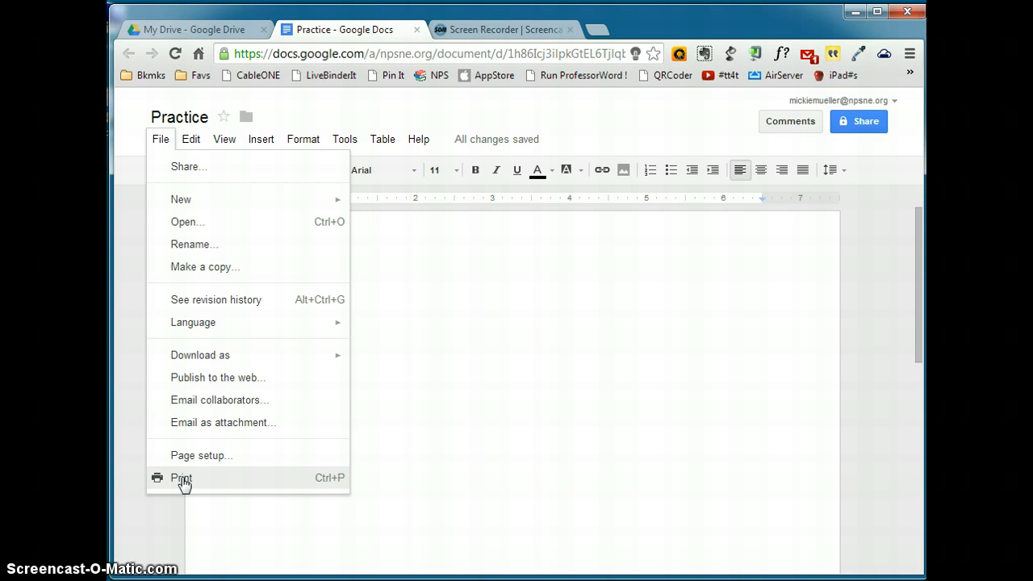
mouse_move(198, 208)
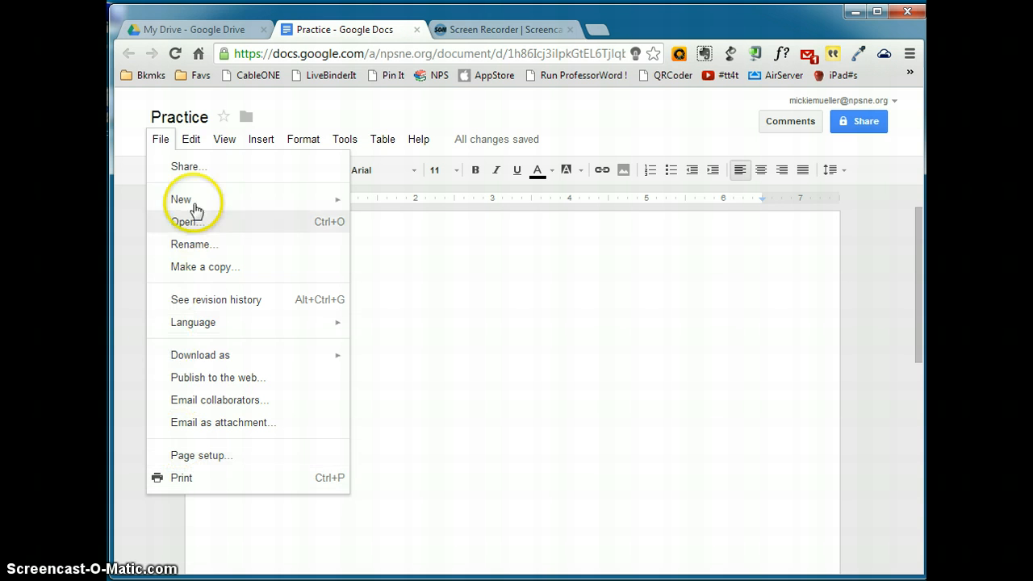
mouse_move(163, 175)
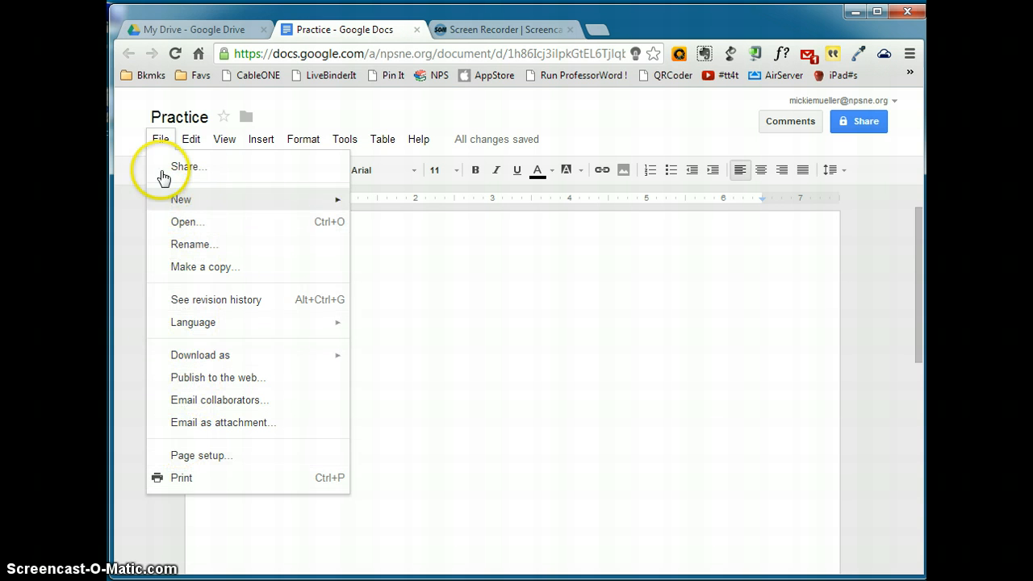
Step: Close the File menu and check the 'All changes saved' autosave status
click(159, 139)
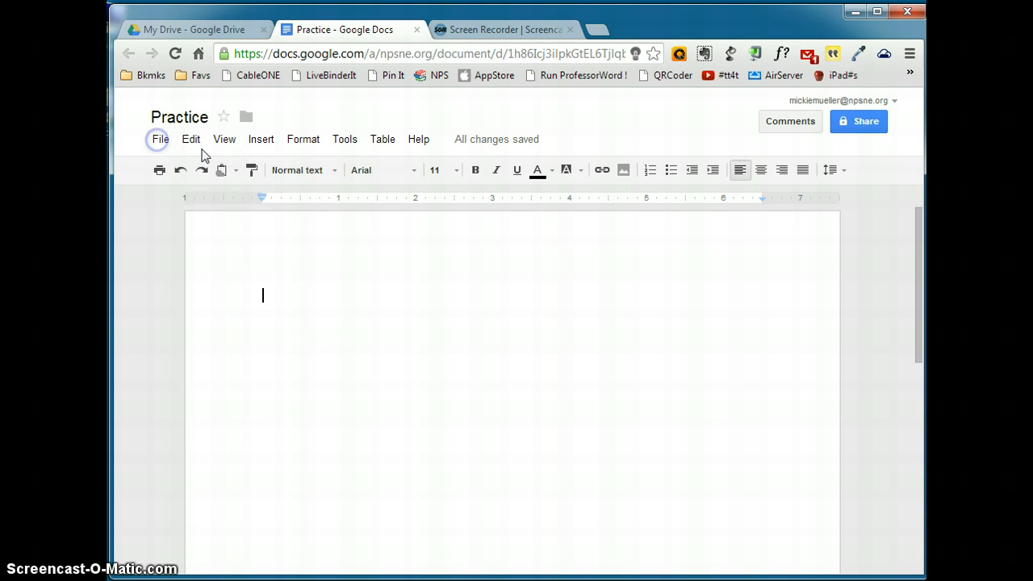
mouse_move(498, 144)
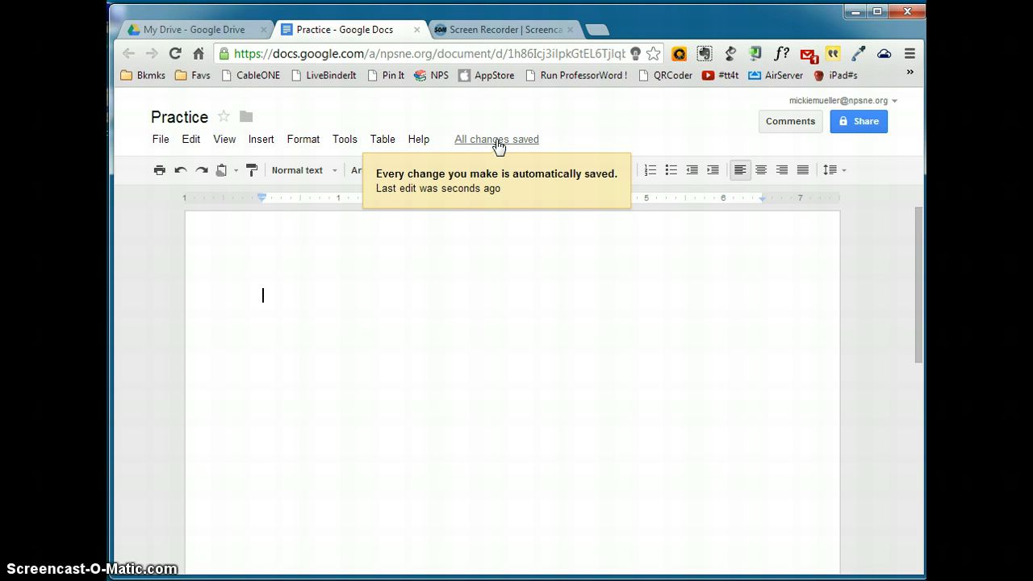
click(191, 139)
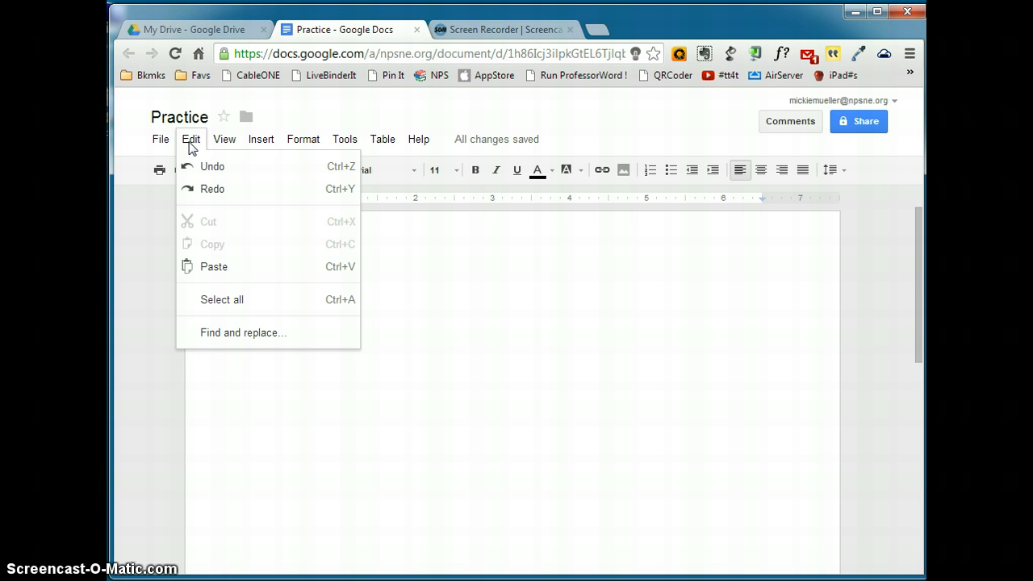
Step: Turn on Show equation toolbar in the View menu and confirm it is checked
click(225, 139)
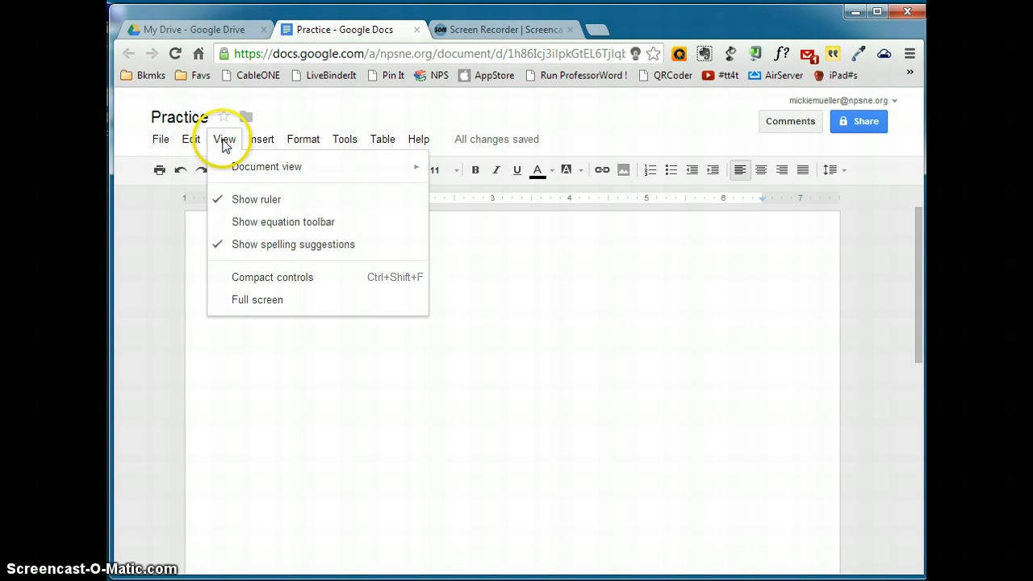
mouse_move(266, 166)
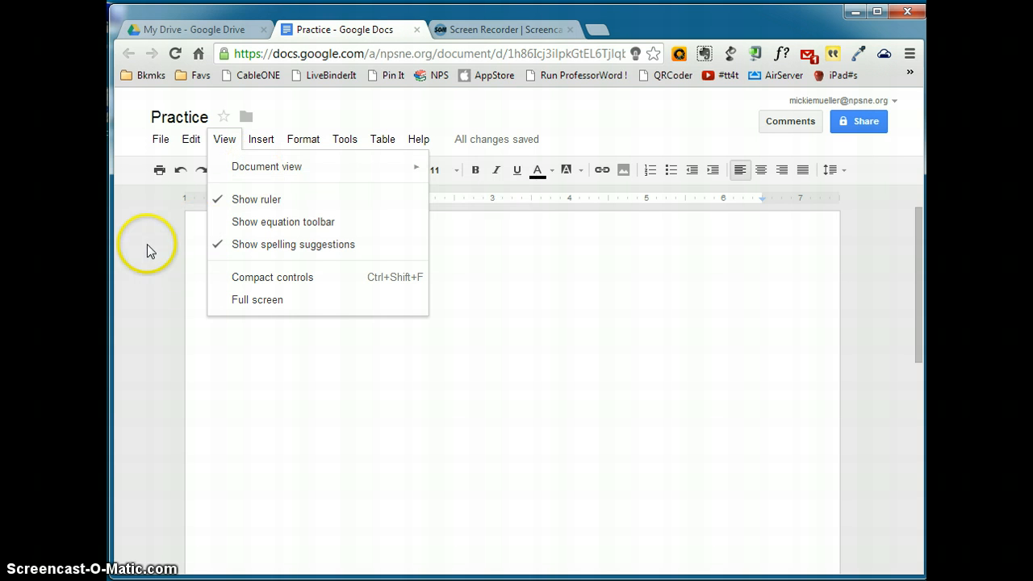
mouse_move(349, 199)
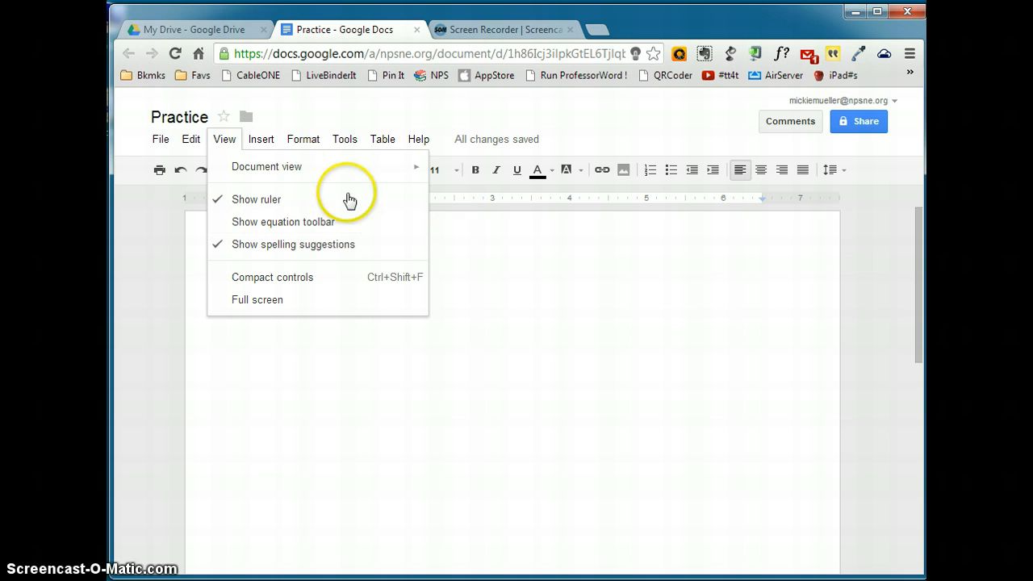
mouse_move(266, 166)
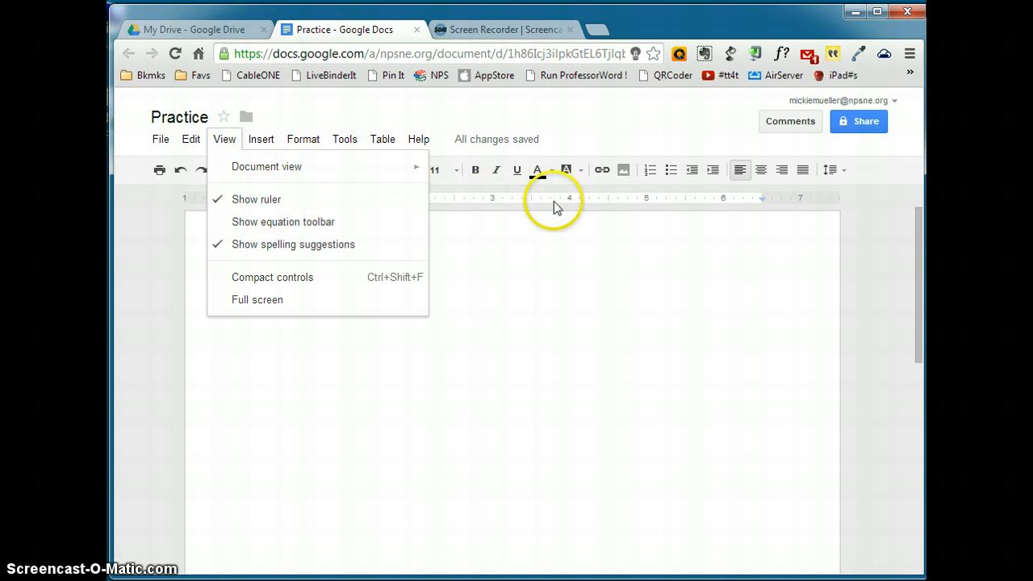
mouse_move(274, 222)
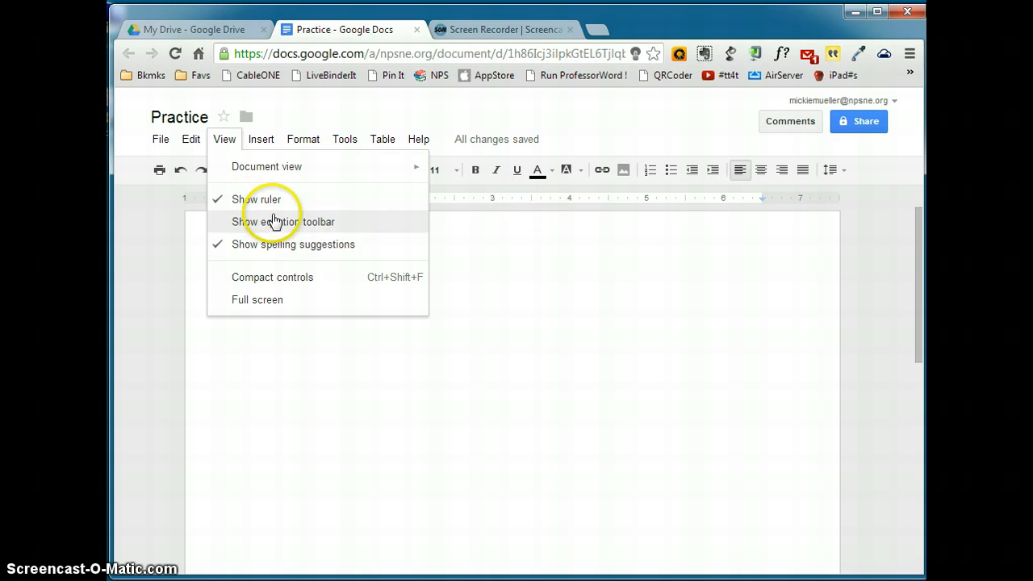
click(282, 222)
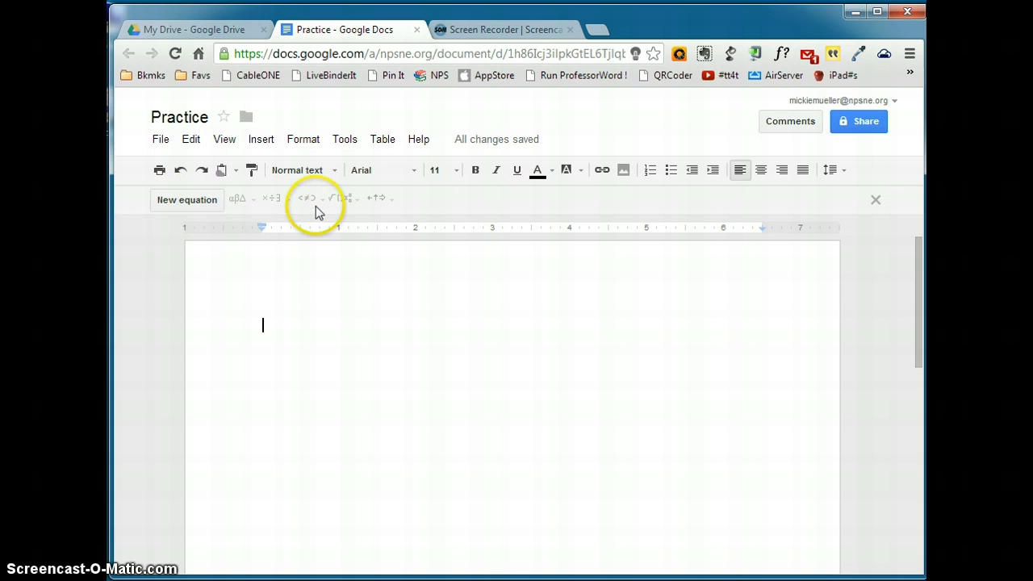
click(223, 139)
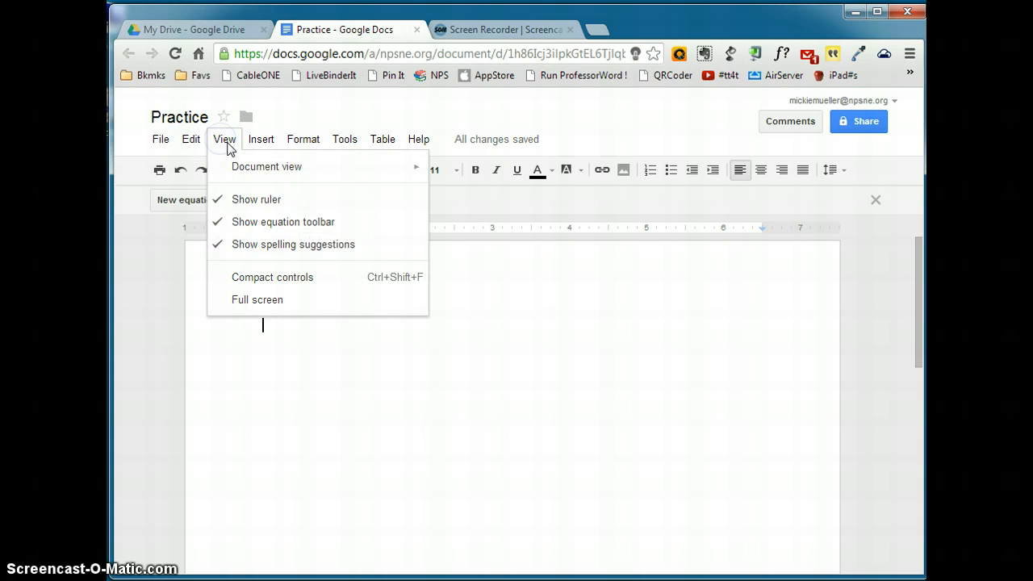
mouse_move(261, 244)
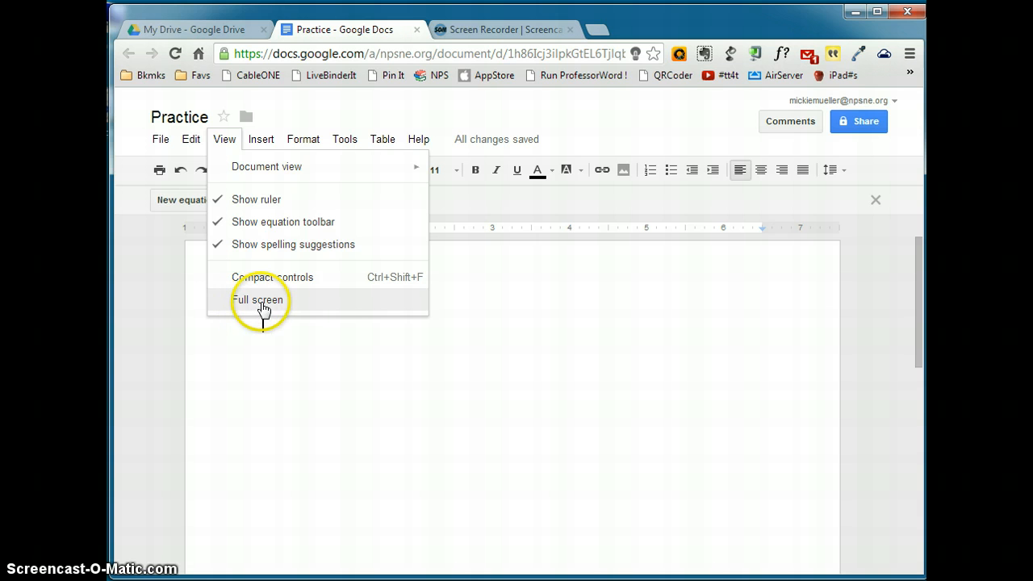
click(260, 139)
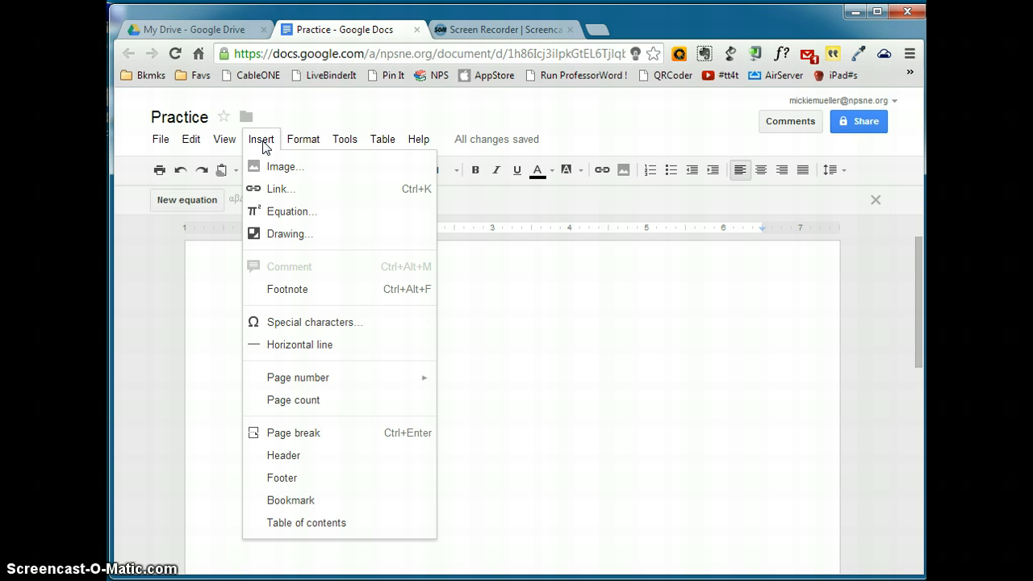
mouse_move(300, 292)
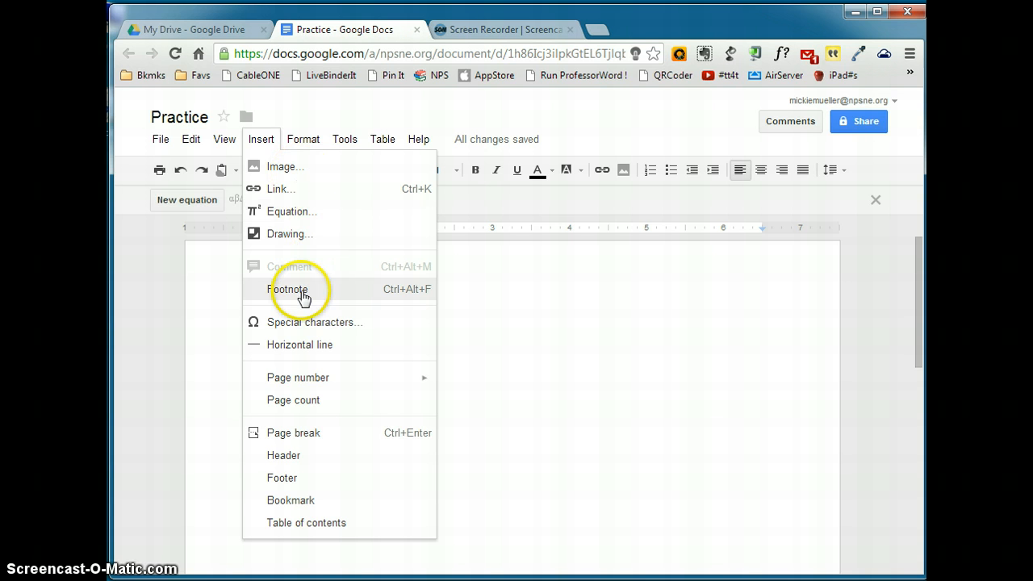
mouse_move(307, 322)
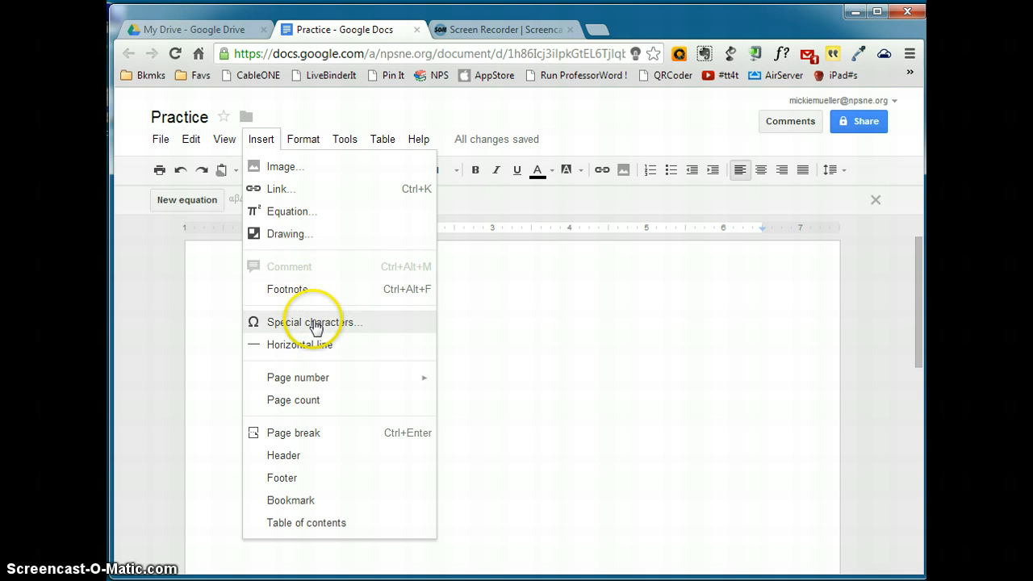
mouse_move(308, 378)
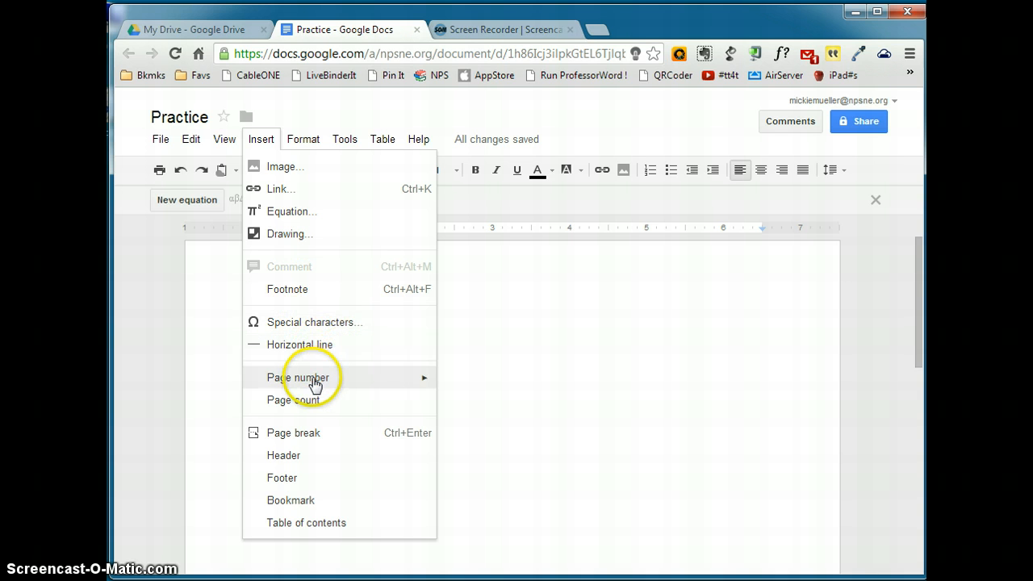
mouse_move(307, 378)
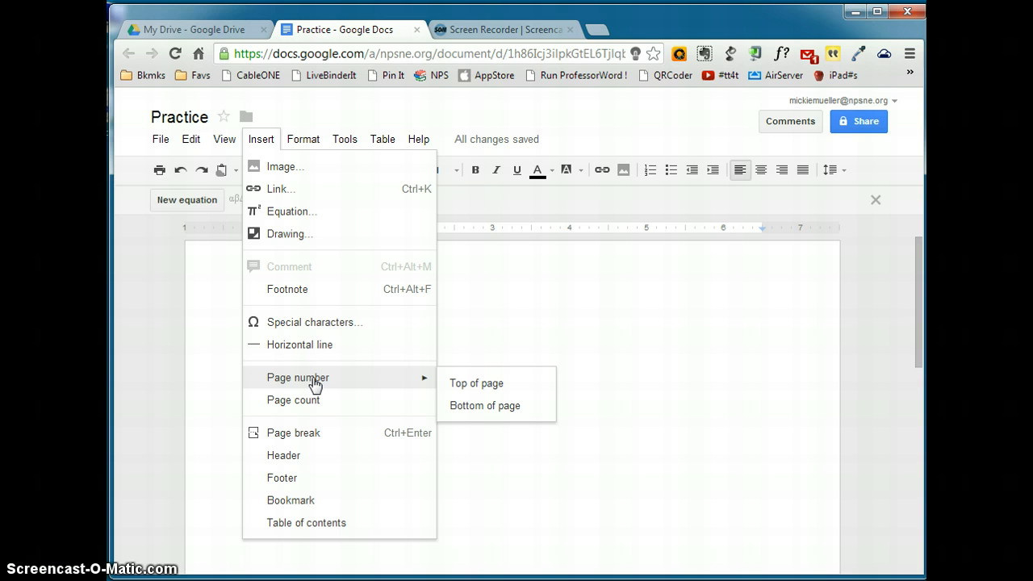
mouse_move(297, 405)
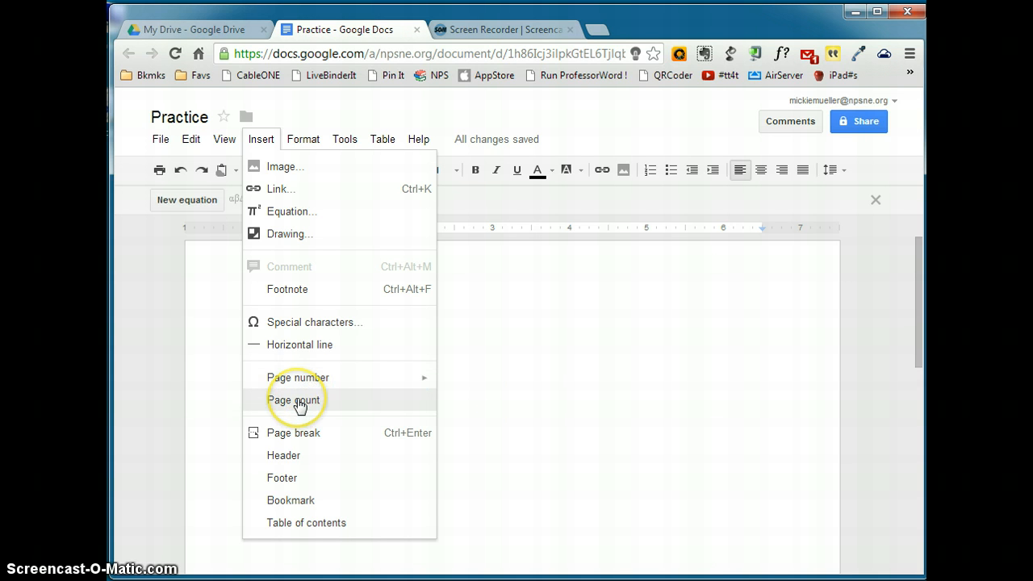
mouse_move(303, 438)
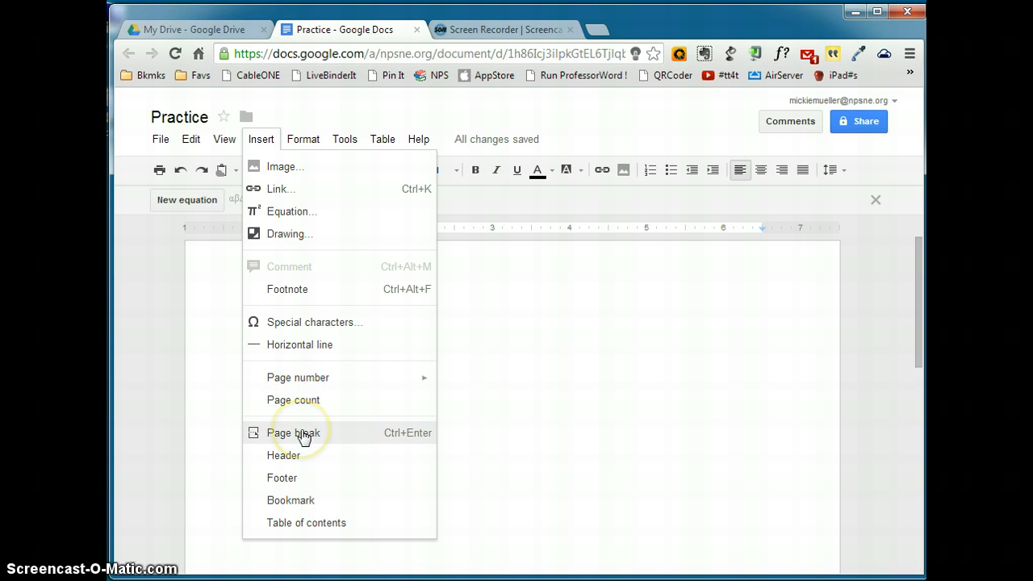
mouse_move(291, 461)
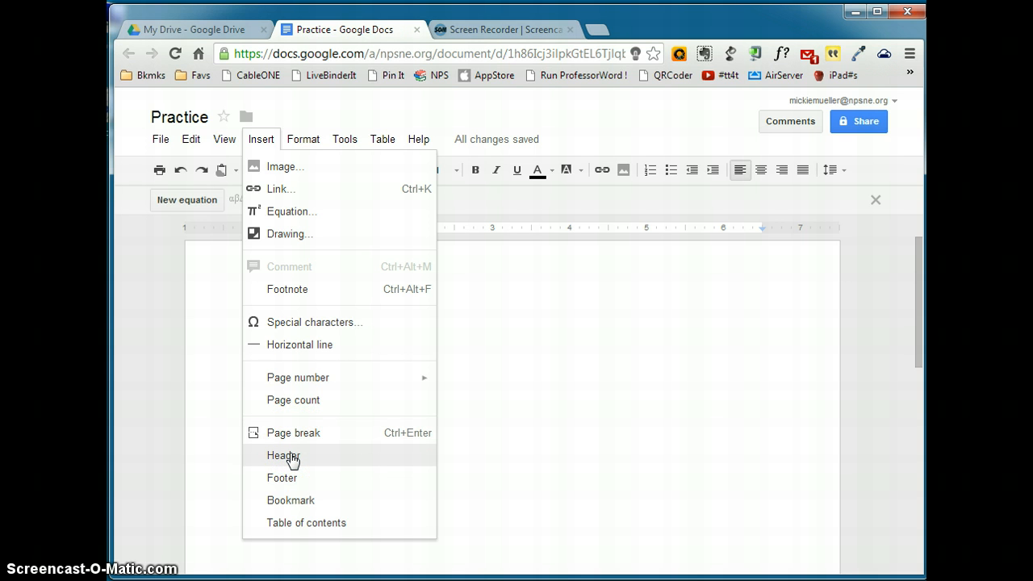
mouse_move(304, 506)
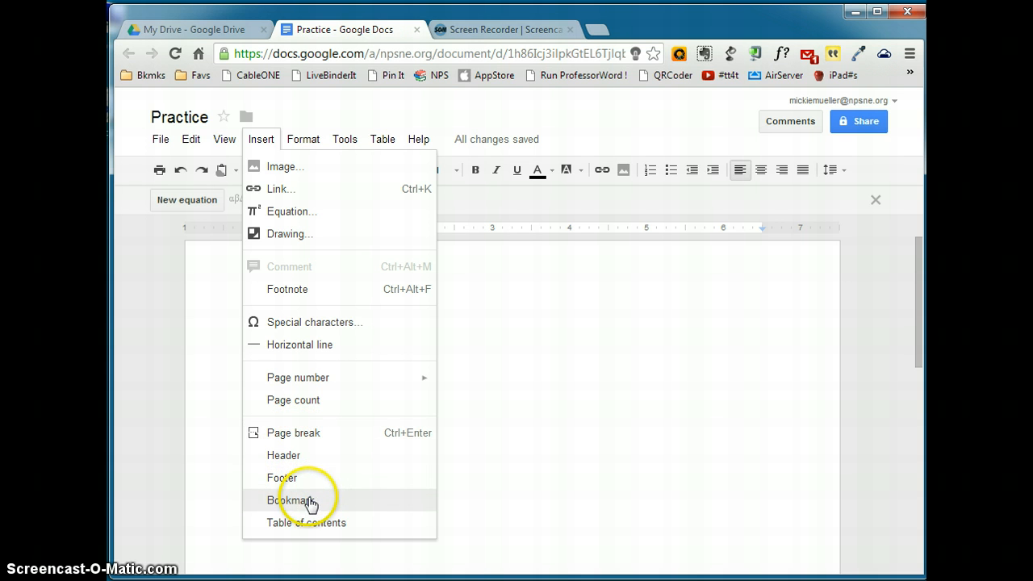
click(303, 139)
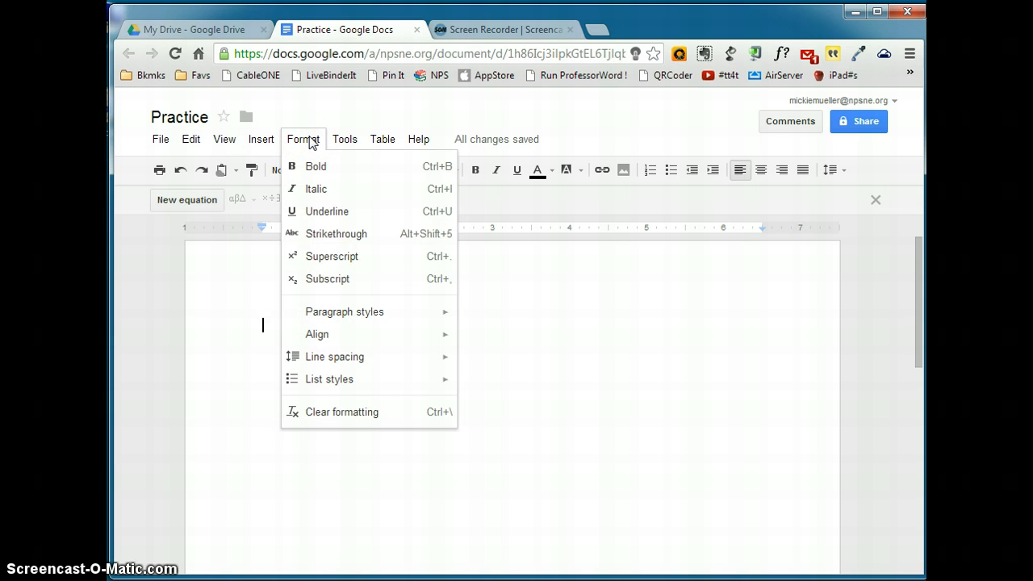
mouse_move(302, 139)
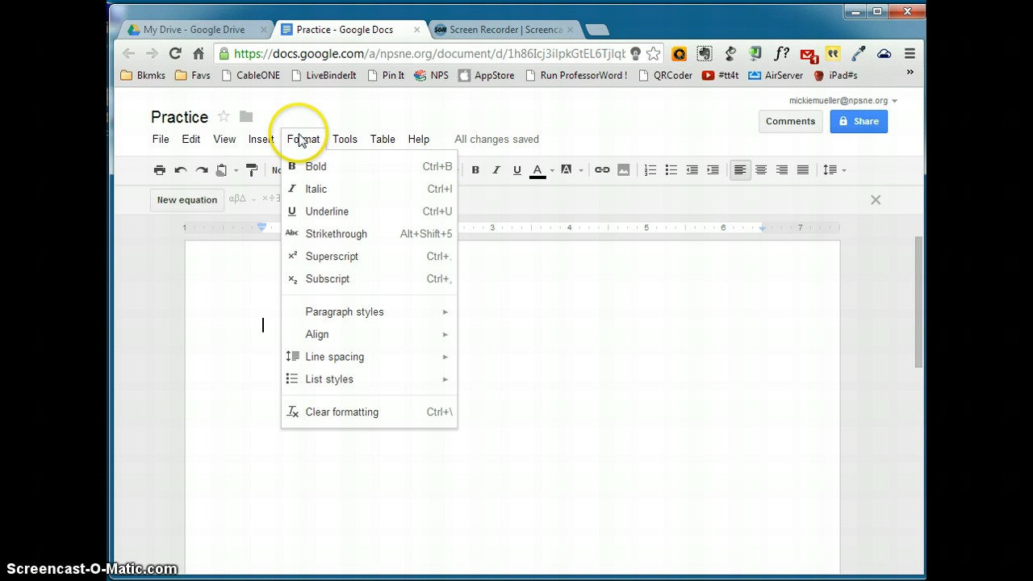
mouse_move(331, 347)
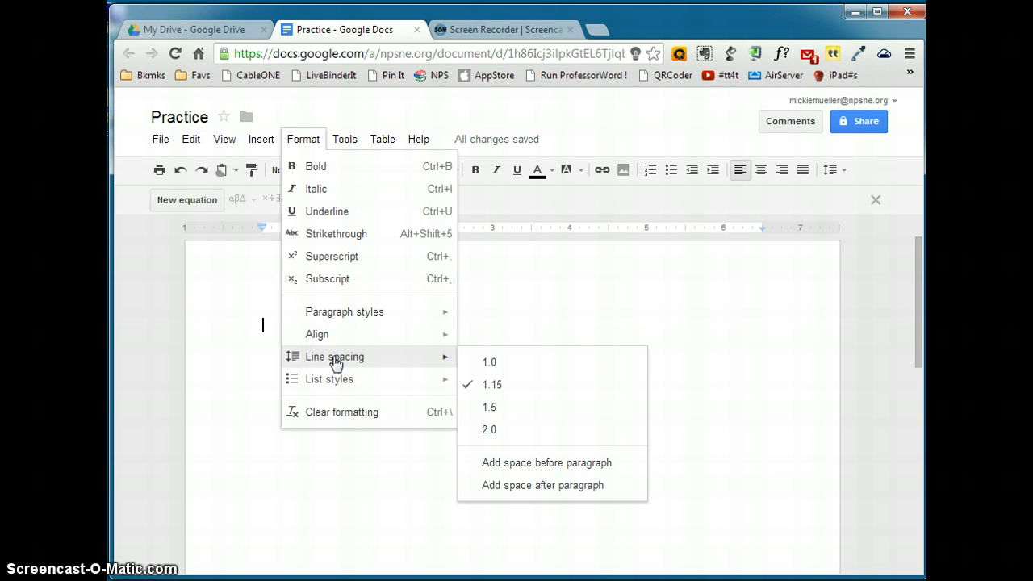
mouse_move(329, 379)
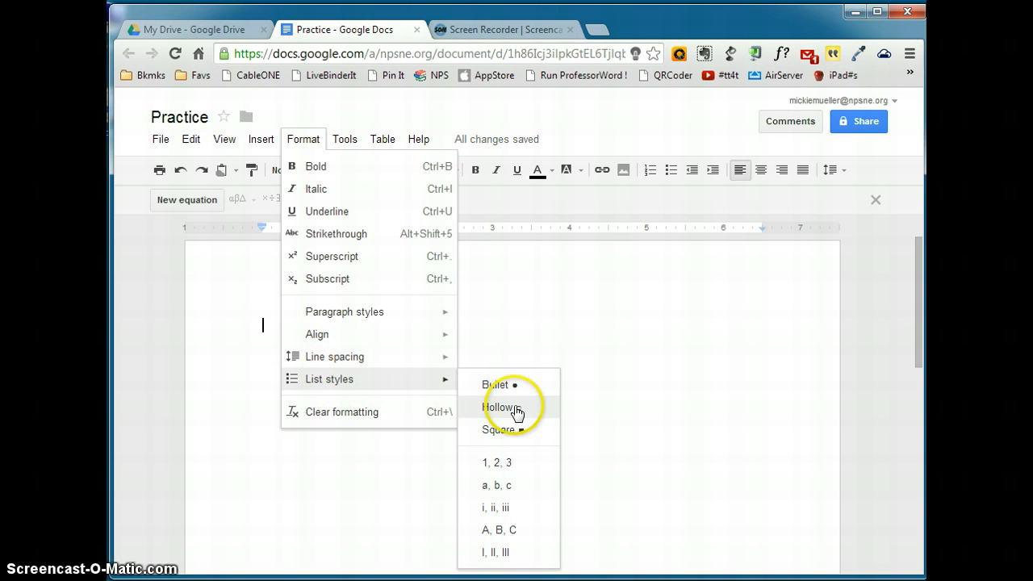
mouse_move(377, 147)
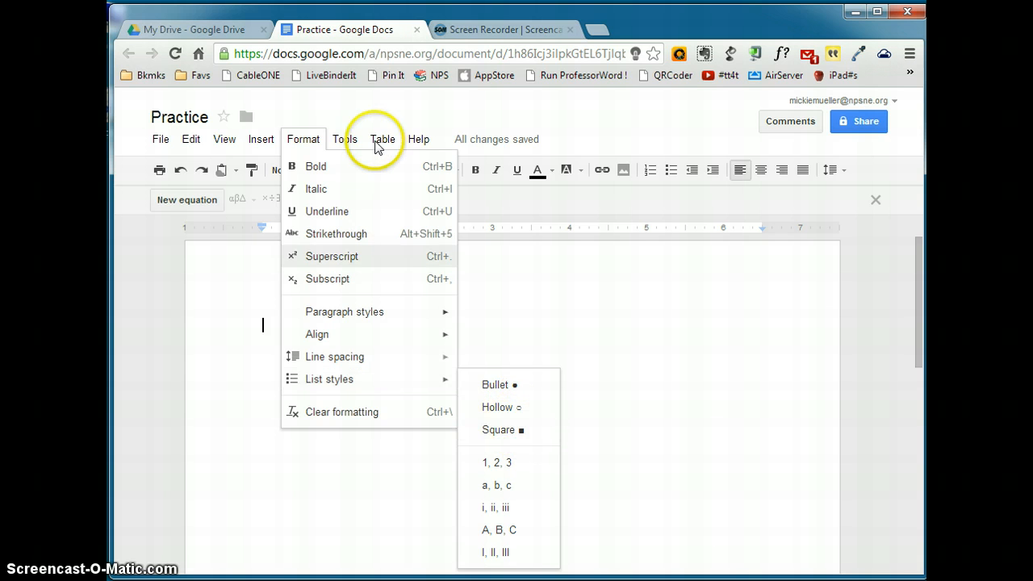
click(344, 139)
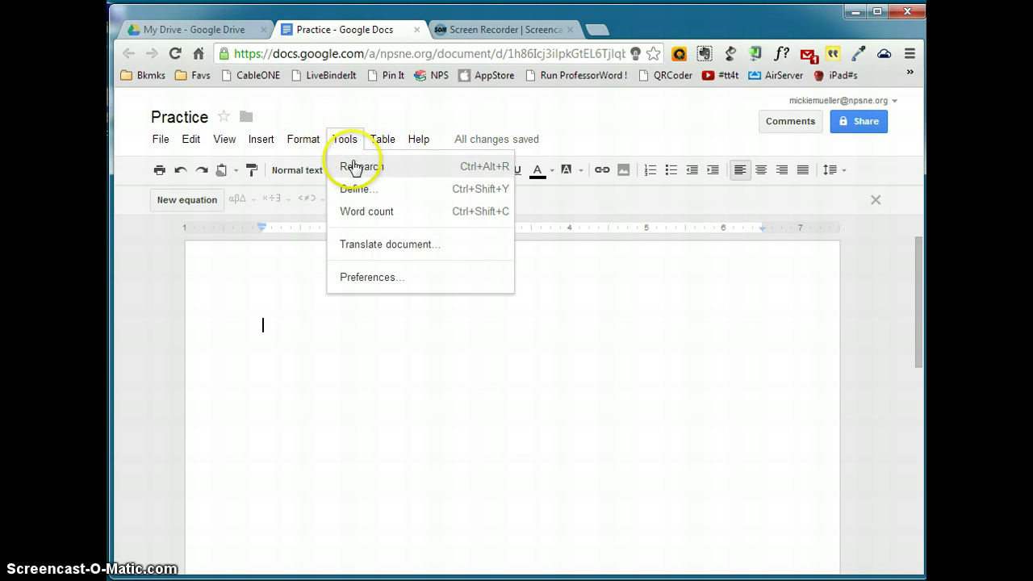
mouse_move(352, 194)
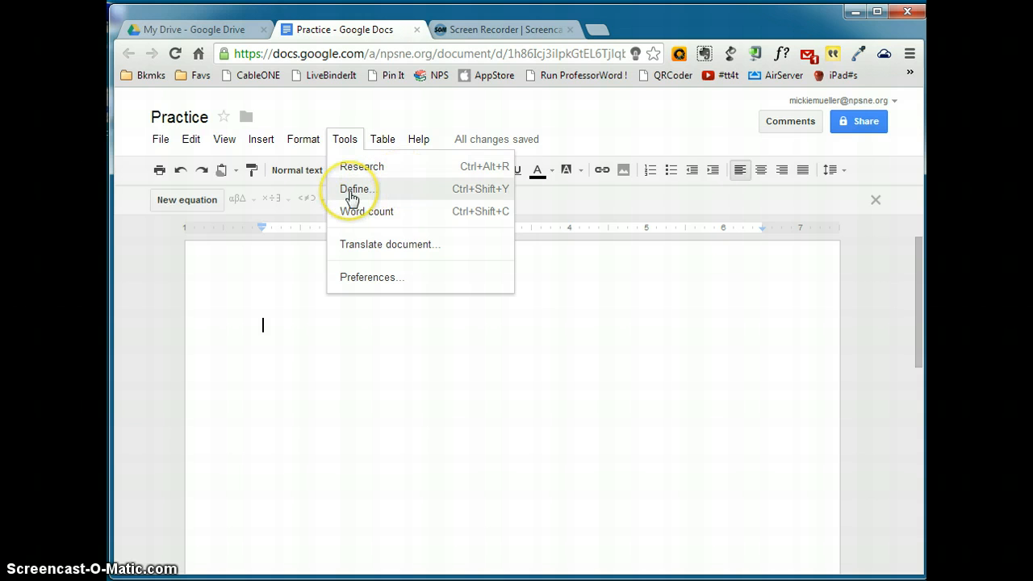
mouse_move(371, 217)
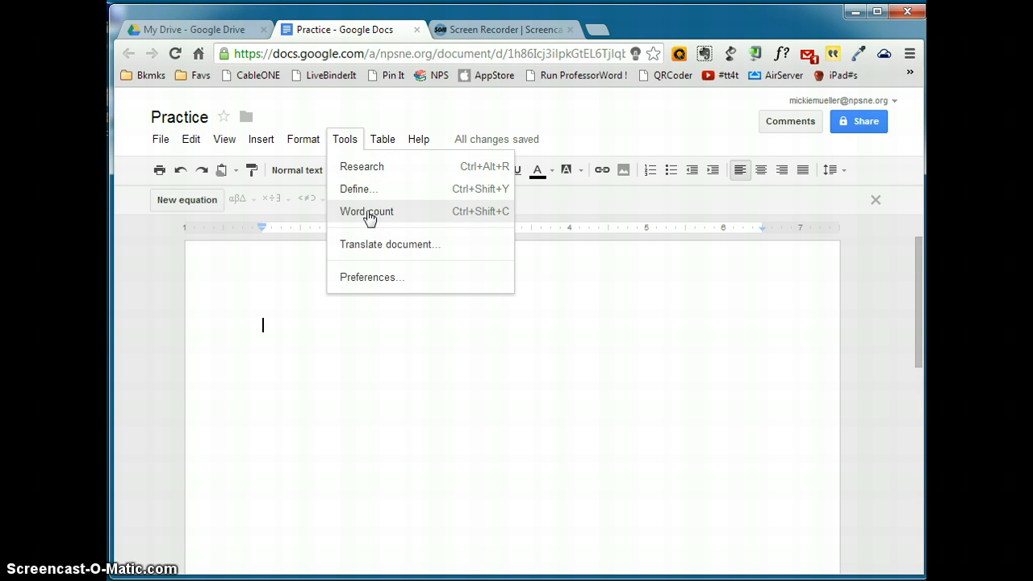
mouse_move(382, 252)
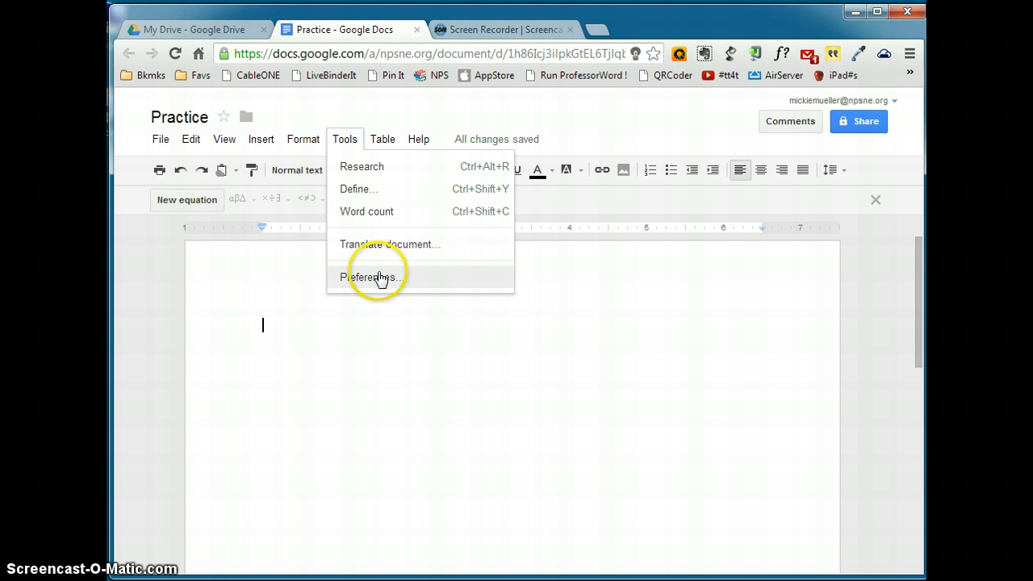
click(373, 278)
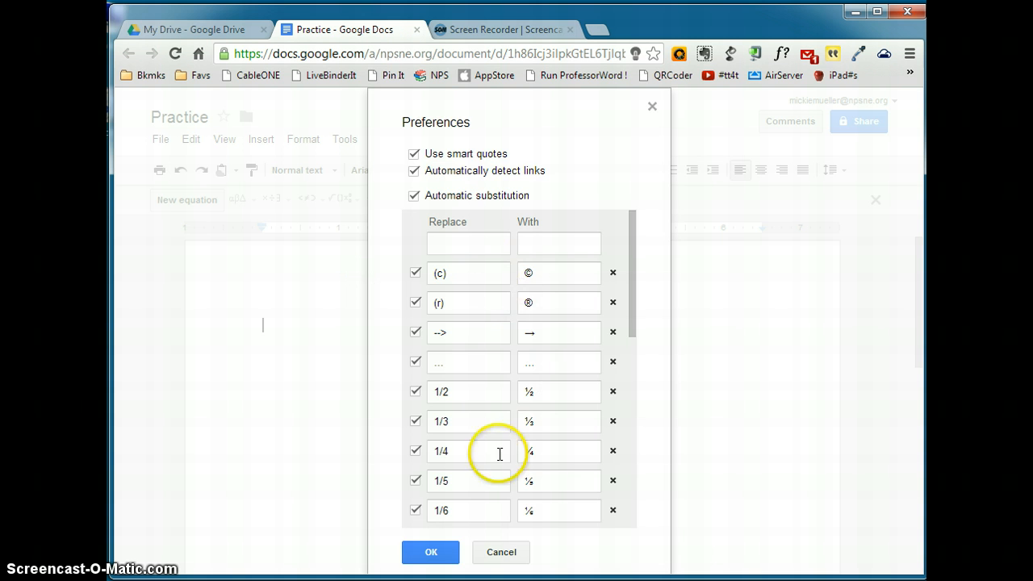
click(430, 553)
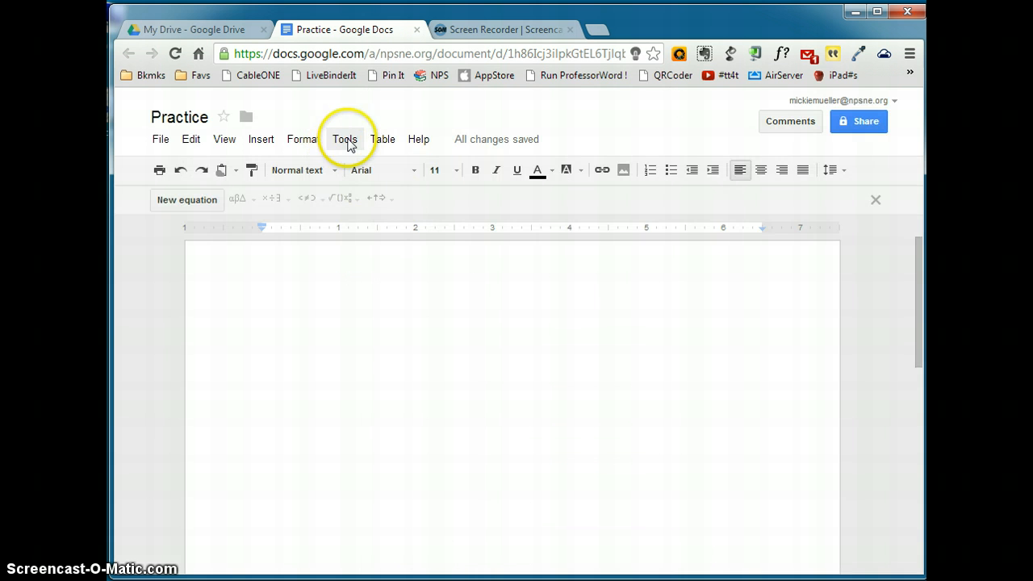
click(344, 139)
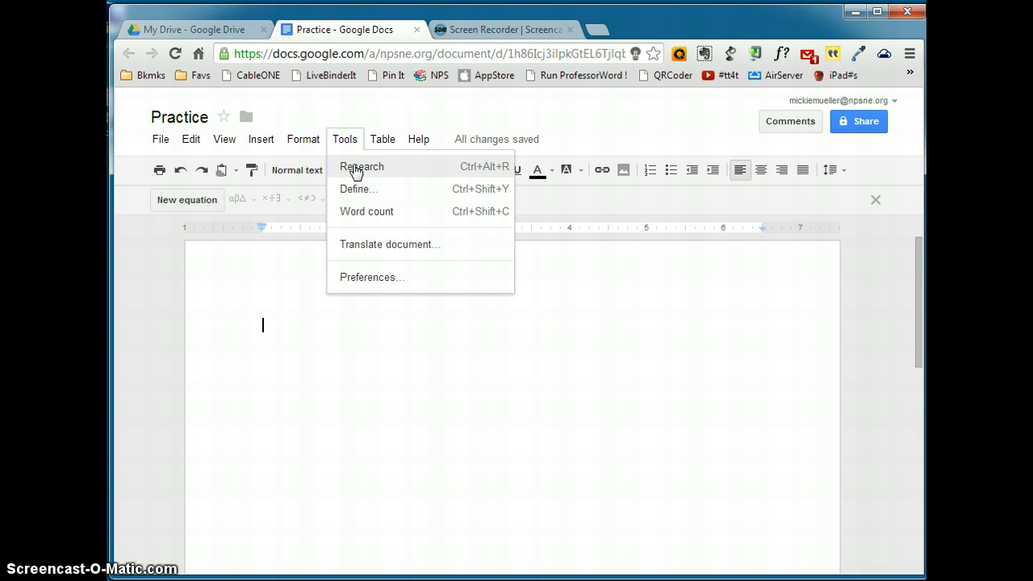
Step: Search the Research panel for 'frogs' and browse the frog images and web results
click(362, 166)
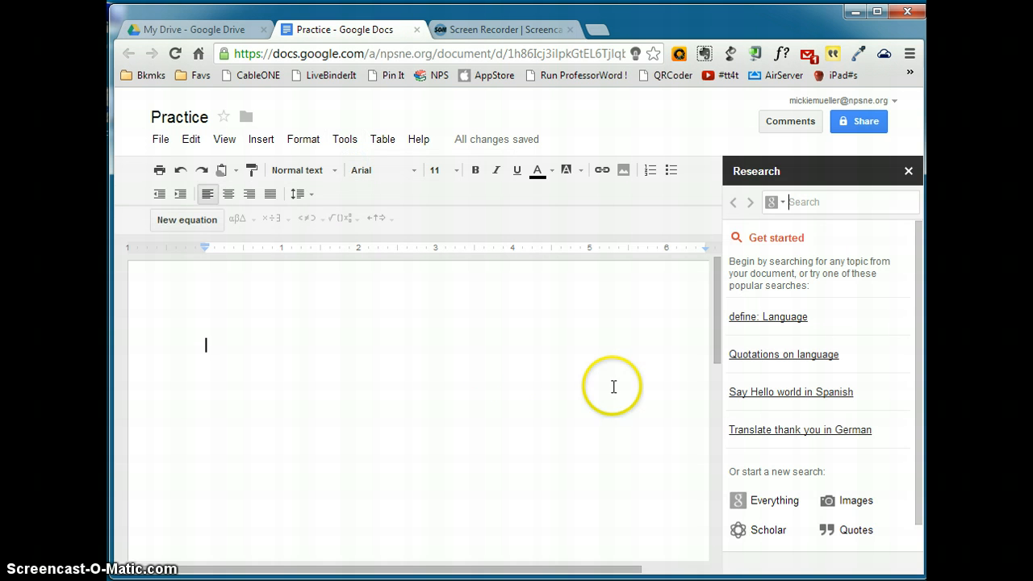
mouse_move(698, 324)
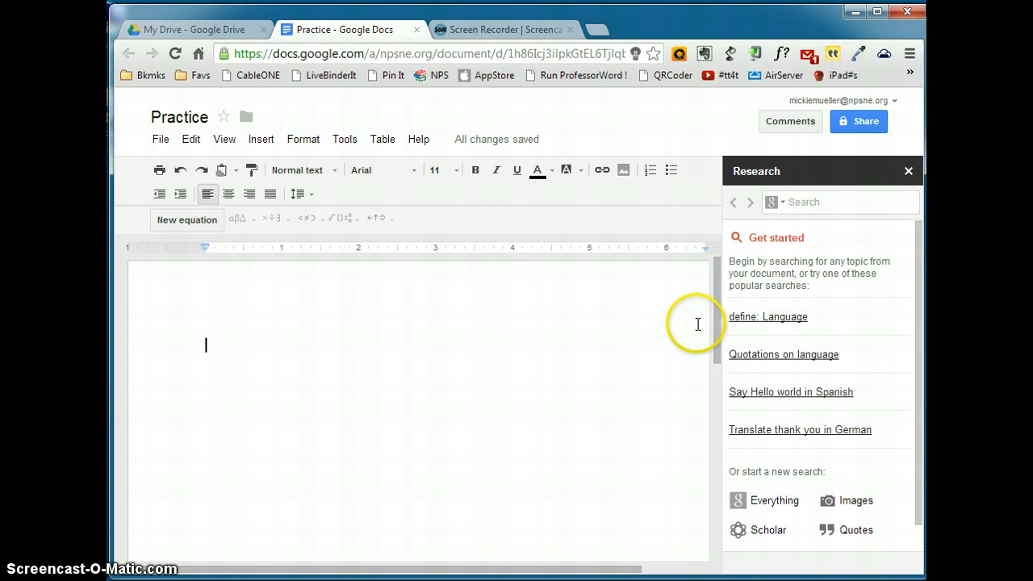
mouse_move(836, 202)
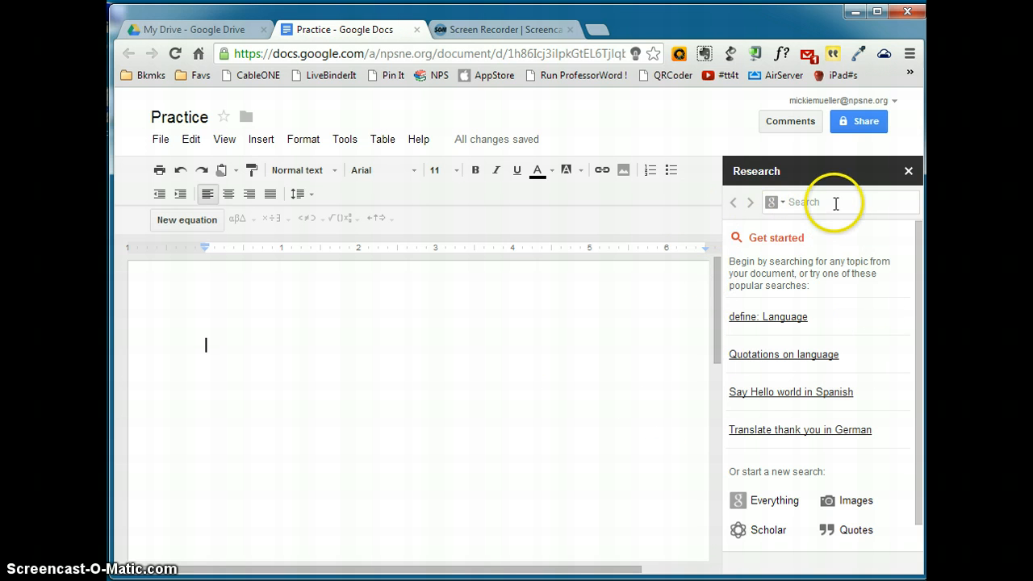
mouse_move(593, 28)
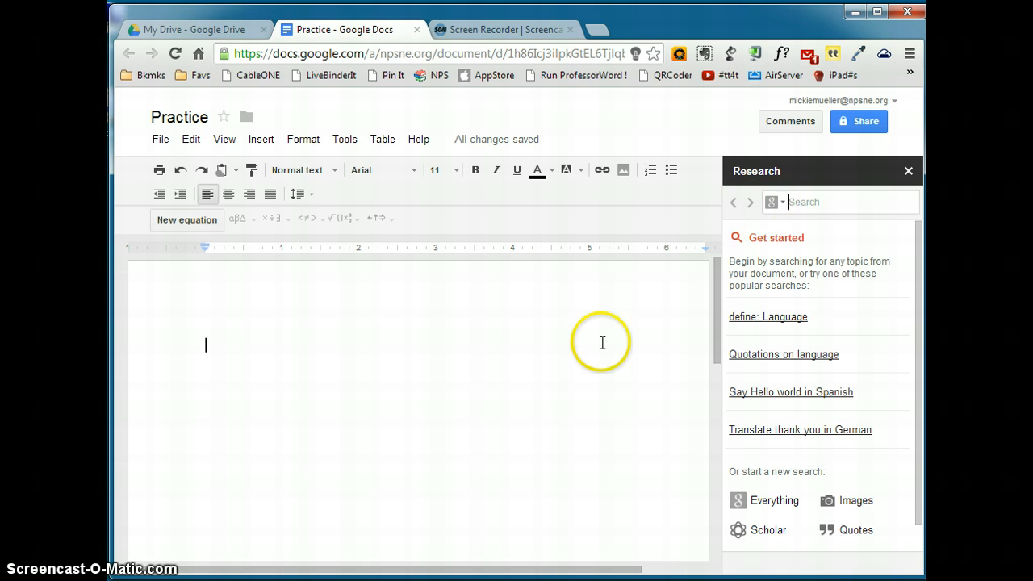
text(frogs)
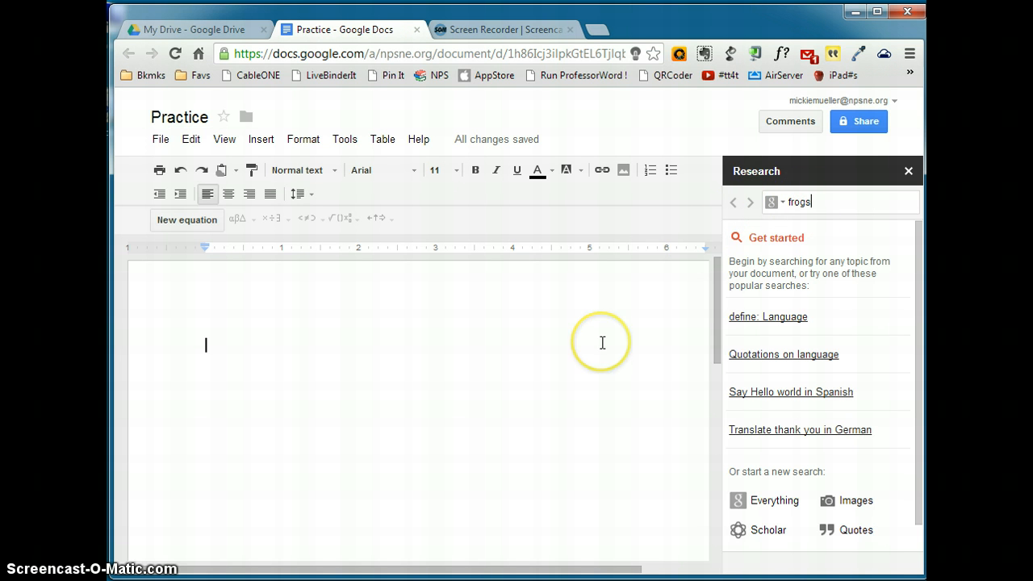
key(Return)
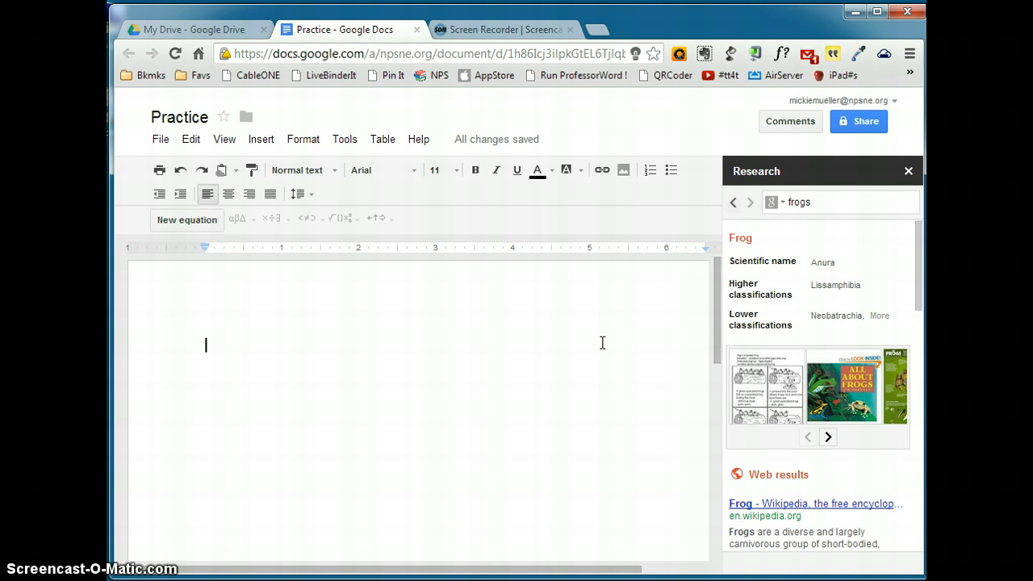
mouse_move(716, 252)
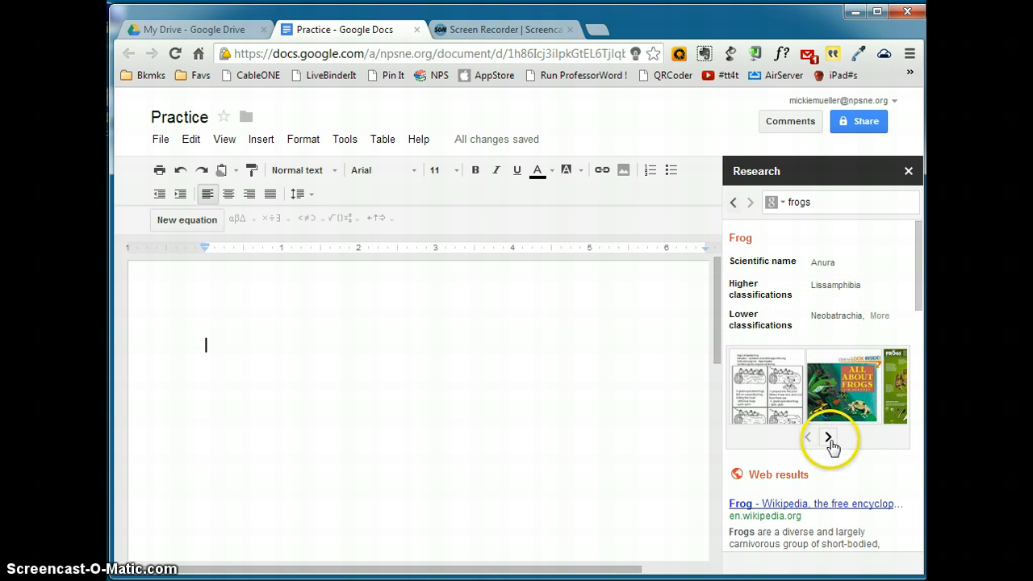
click(829, 437)
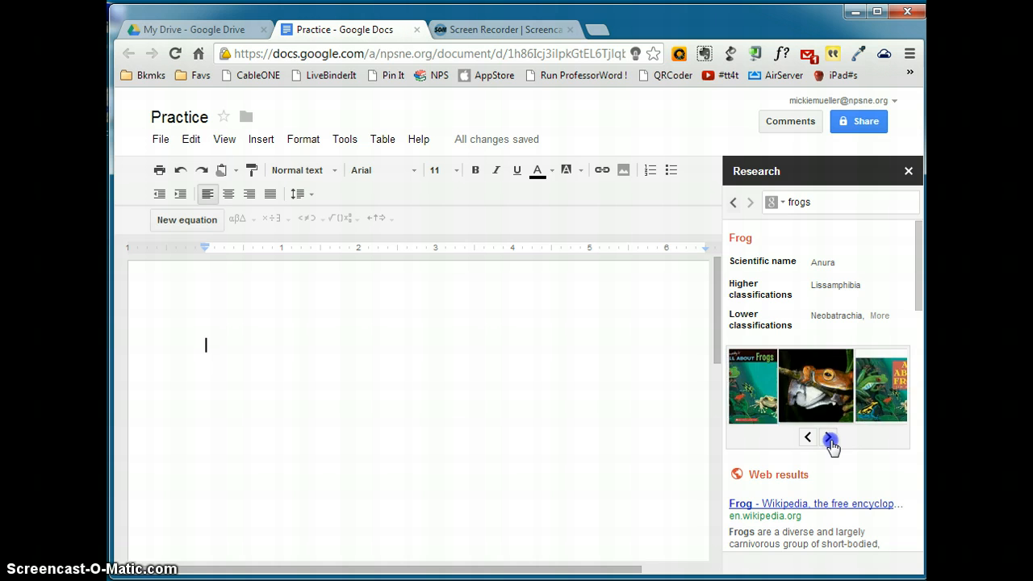
click(828, 438)
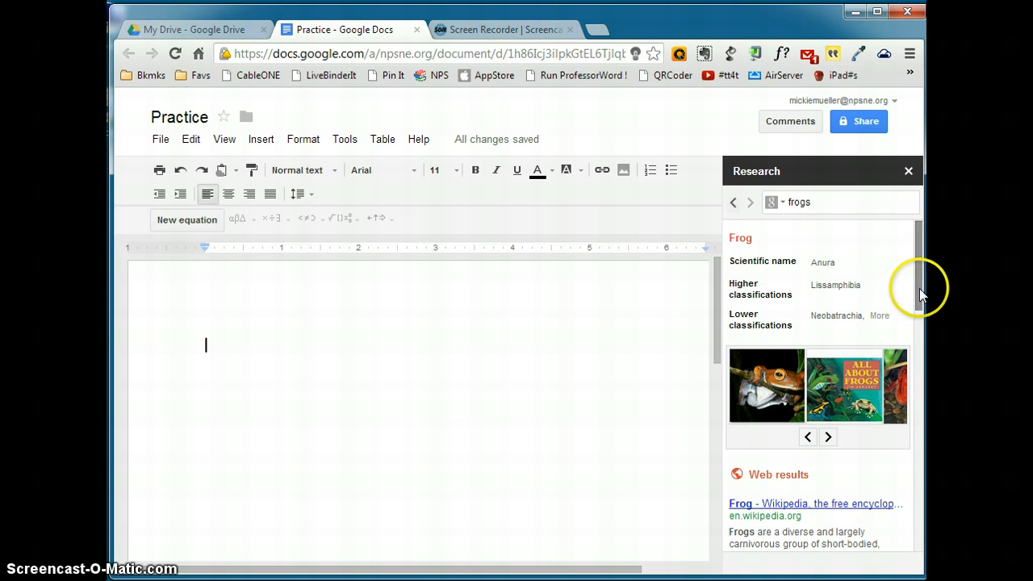
scroll(down, 3)
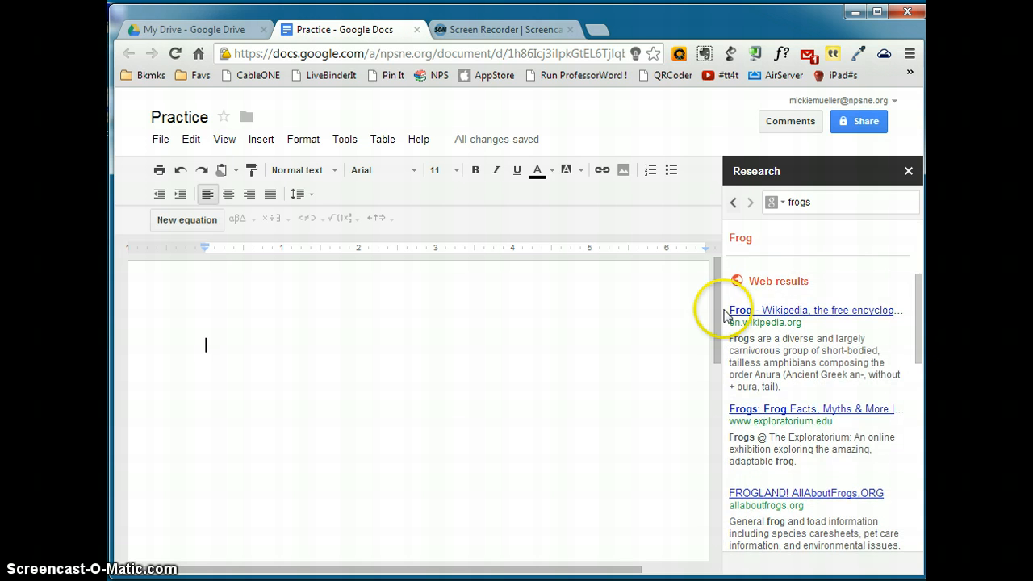
mouse_move(779, 288)
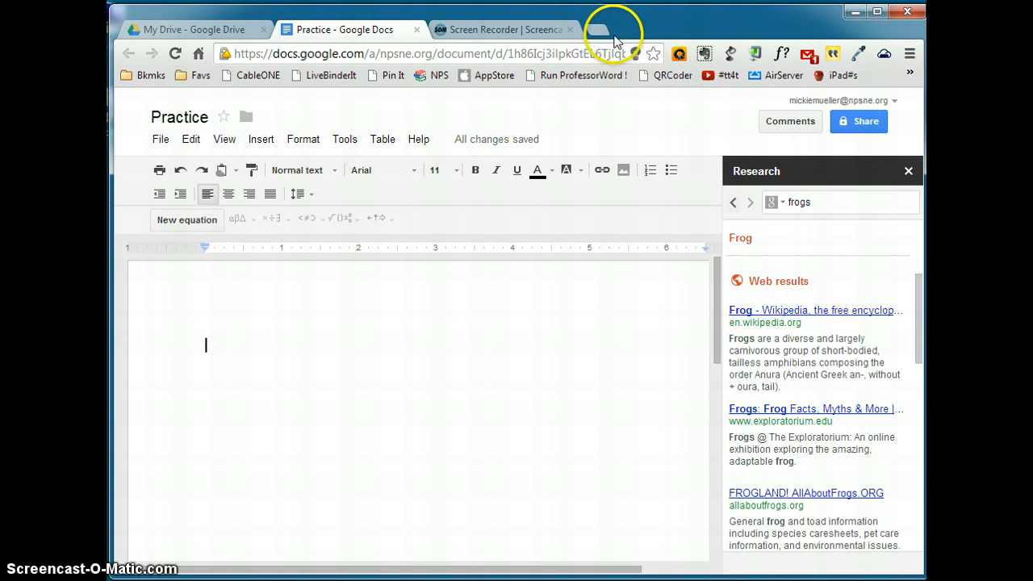
mouse_move(644, 75)
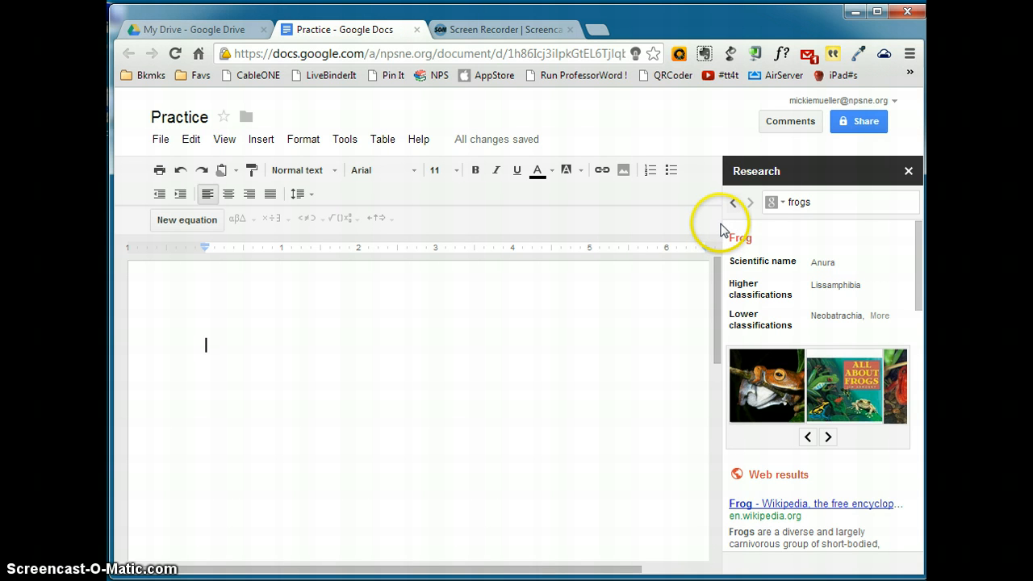
mouse_move(897, 173)
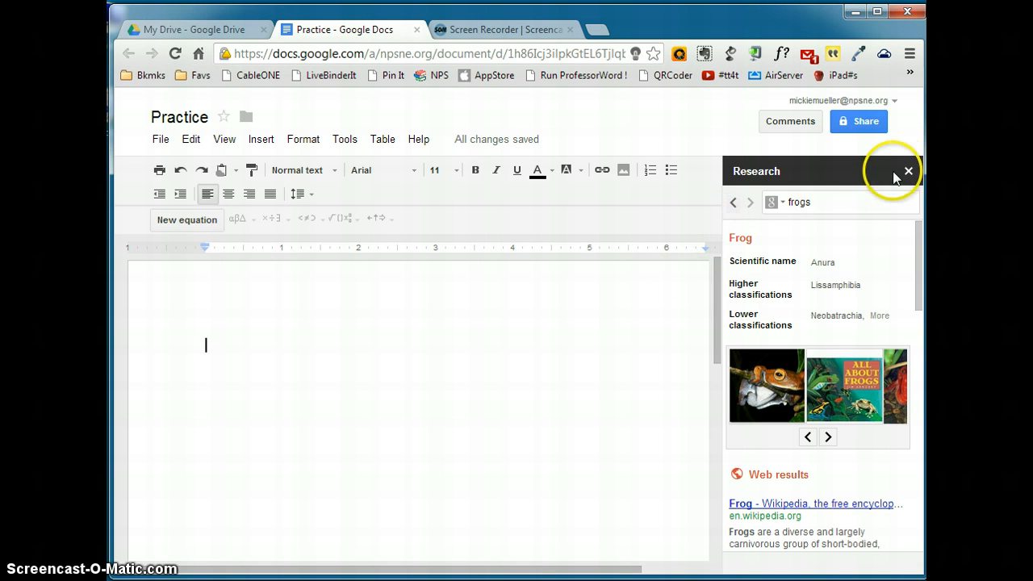
mouse_move(908, 170)
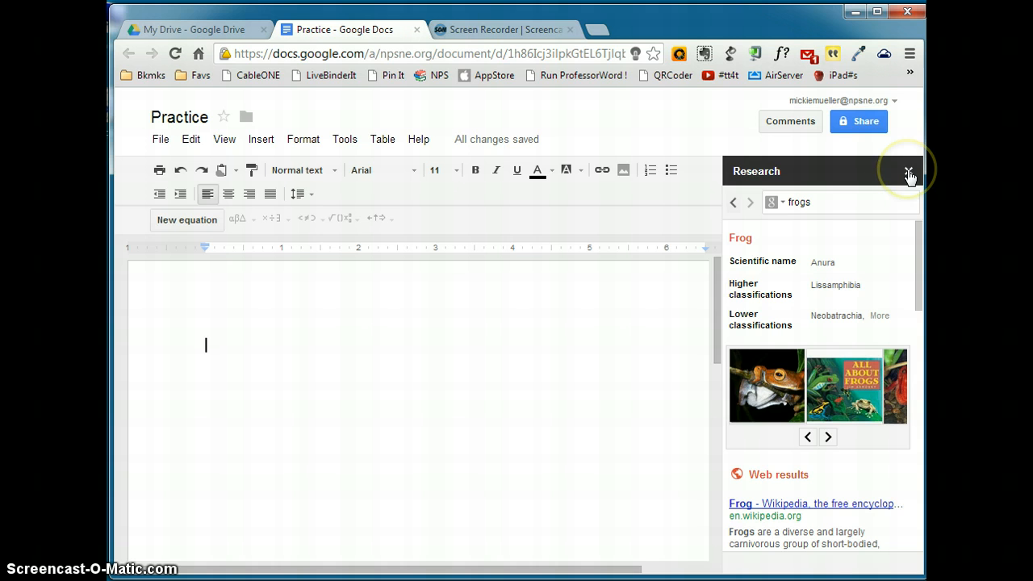
Step: Close the Research panel, then glance through the Table and Help menus
click(910, 170)
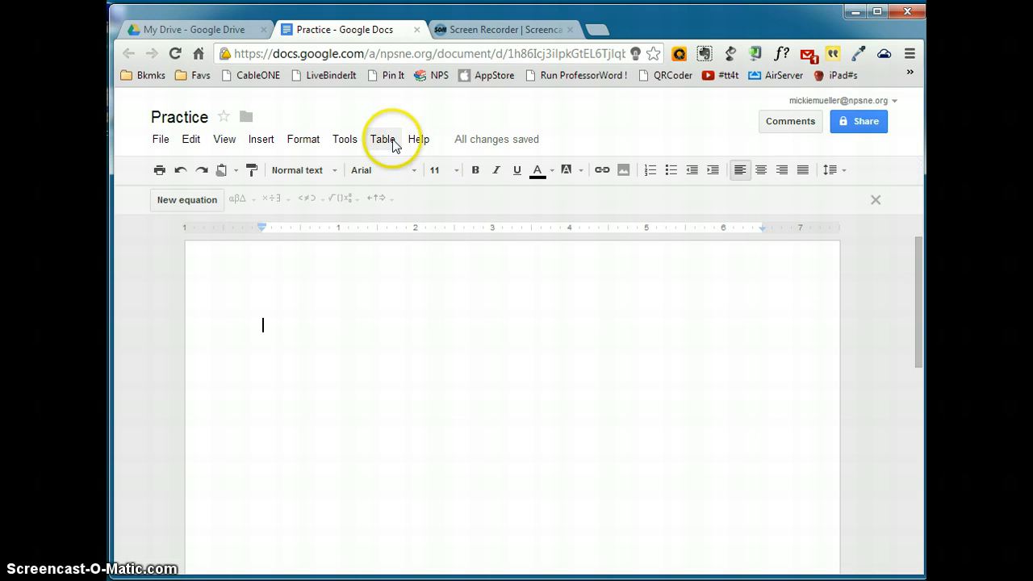
click(383, 139)
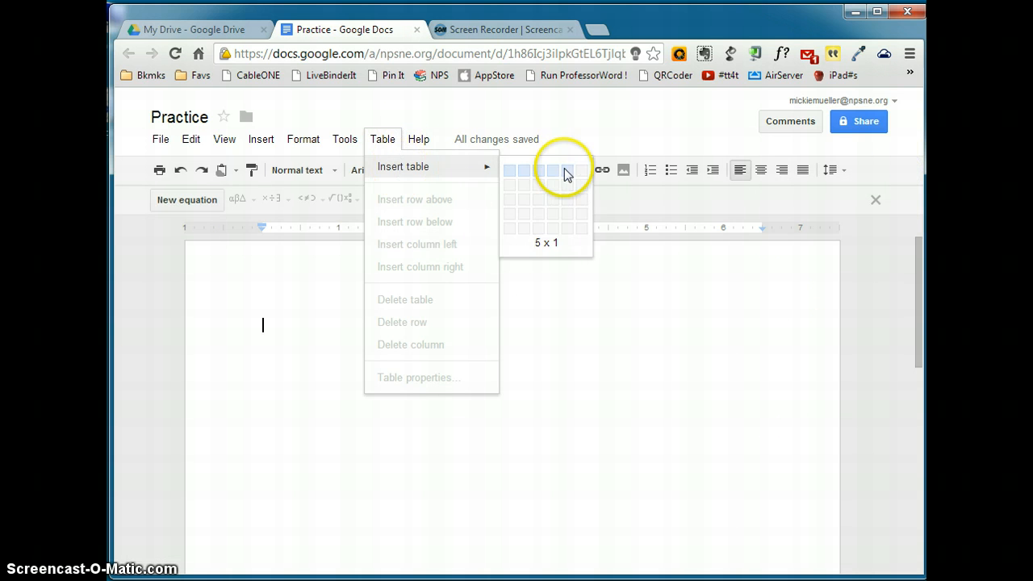
mouse_move(848, 402)
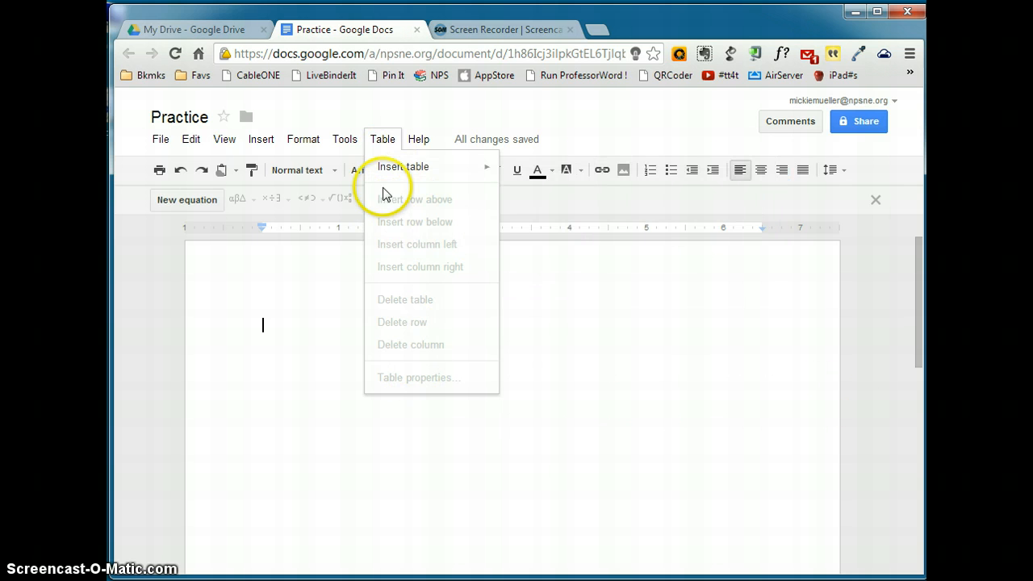
click(418, 139)
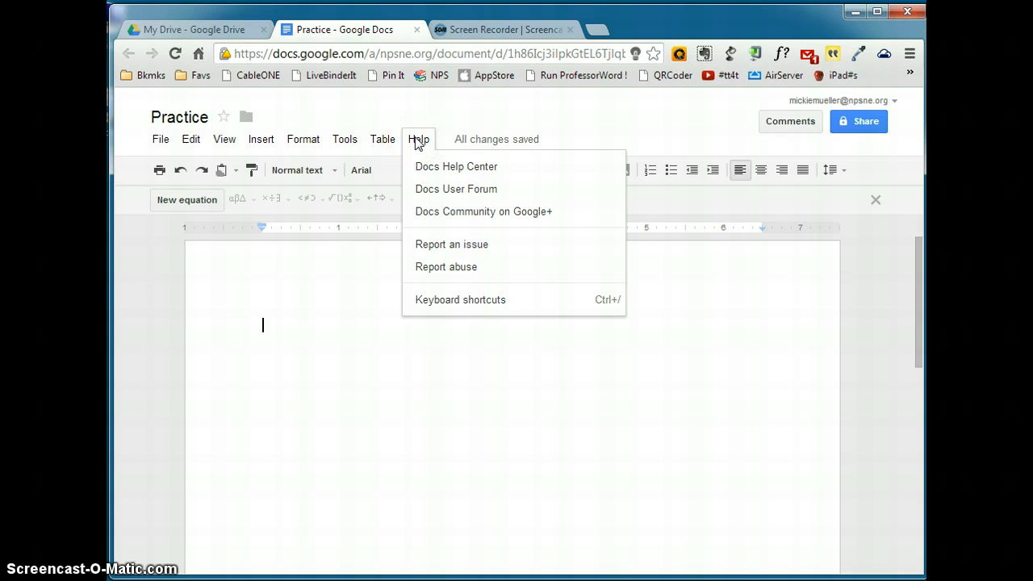
click(472, 337)
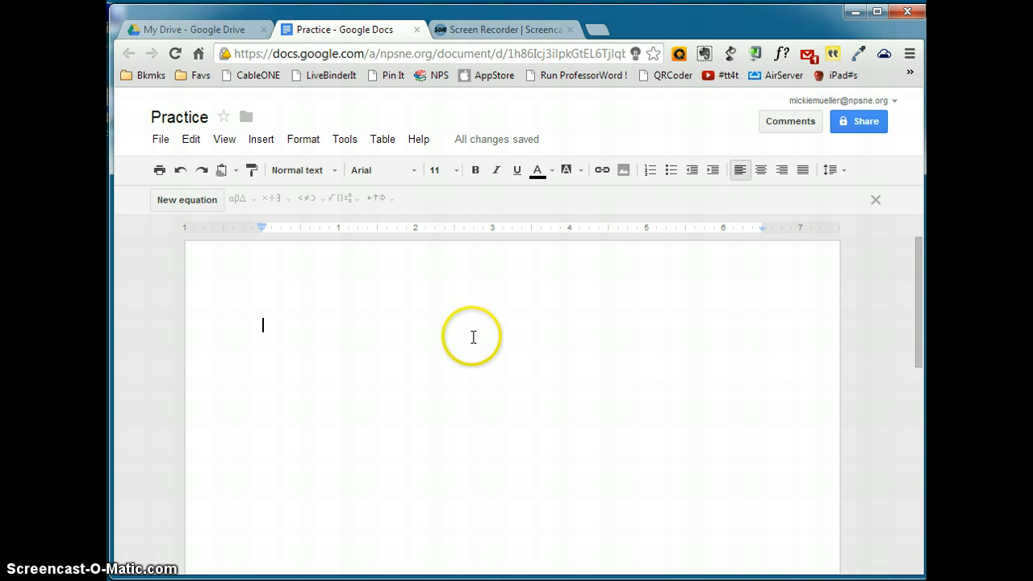
mouse_move(204, 170)
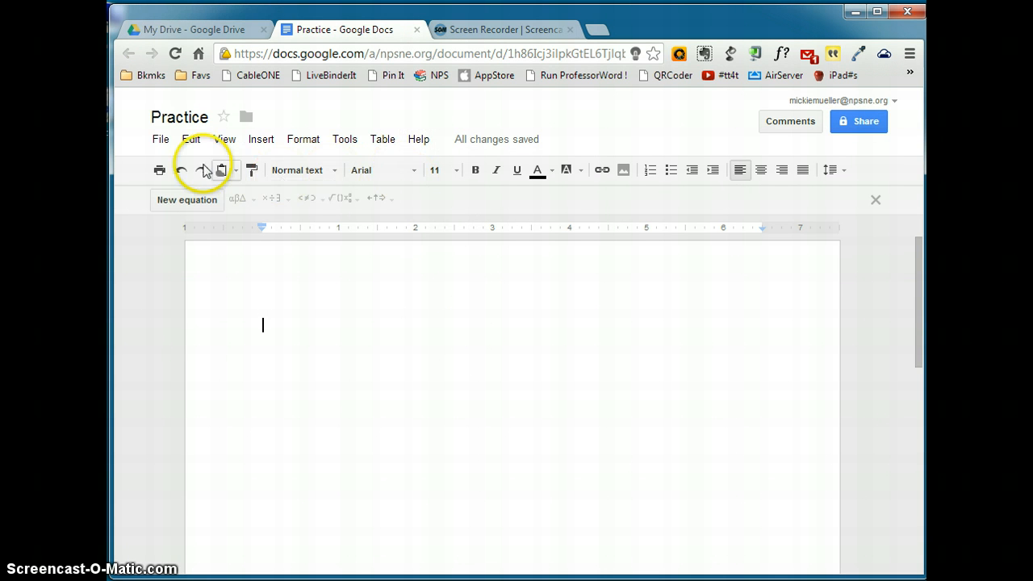
mouse_move(356, 144)
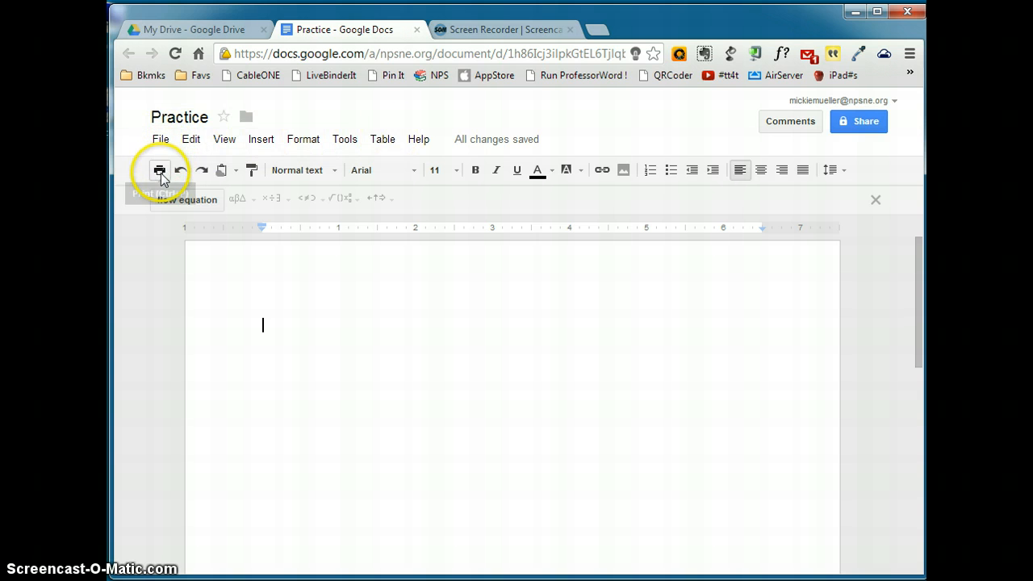
mouse_move(160, 170)
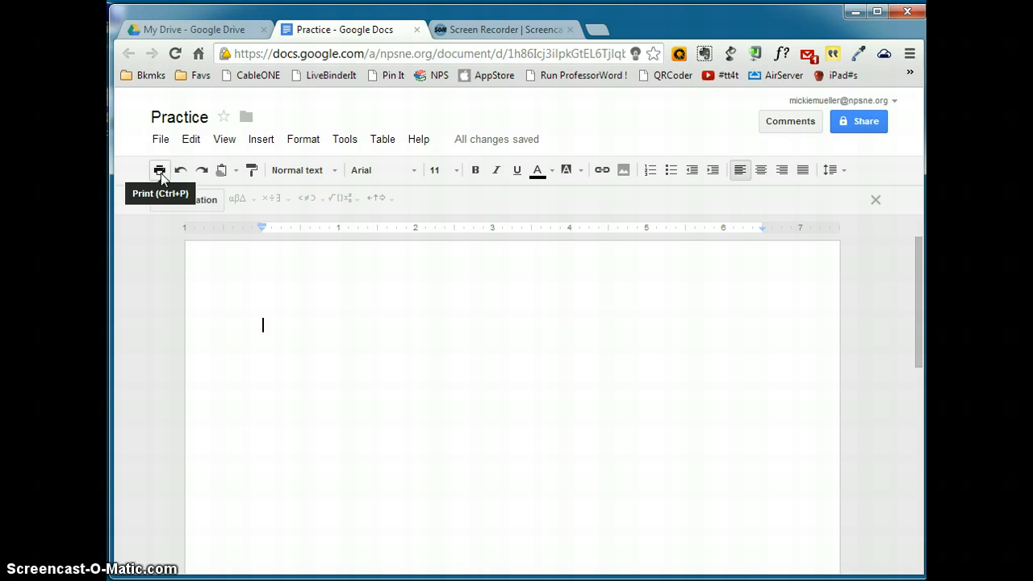
mouse_move(181, 171)
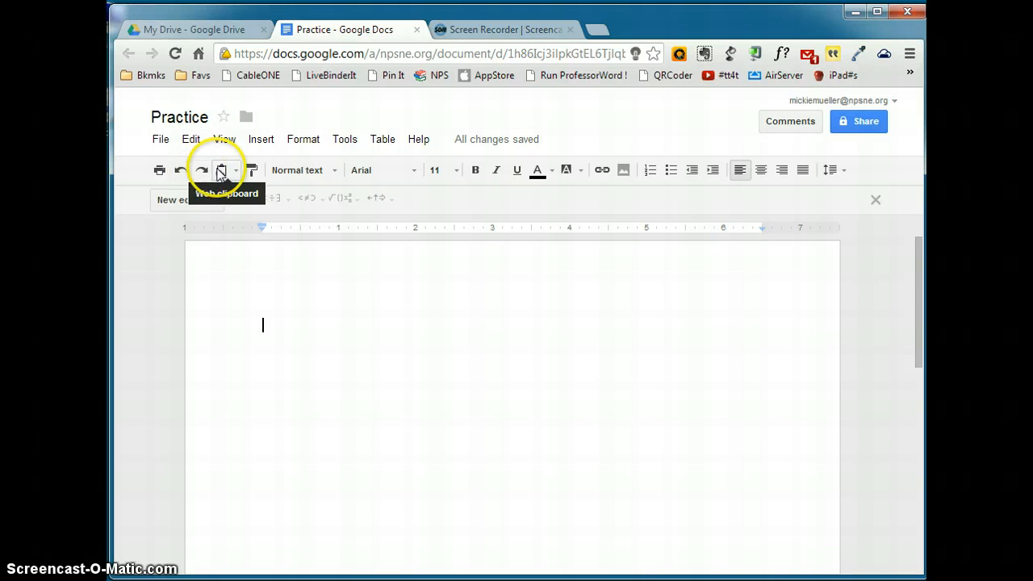
mouse_move(404, 170)
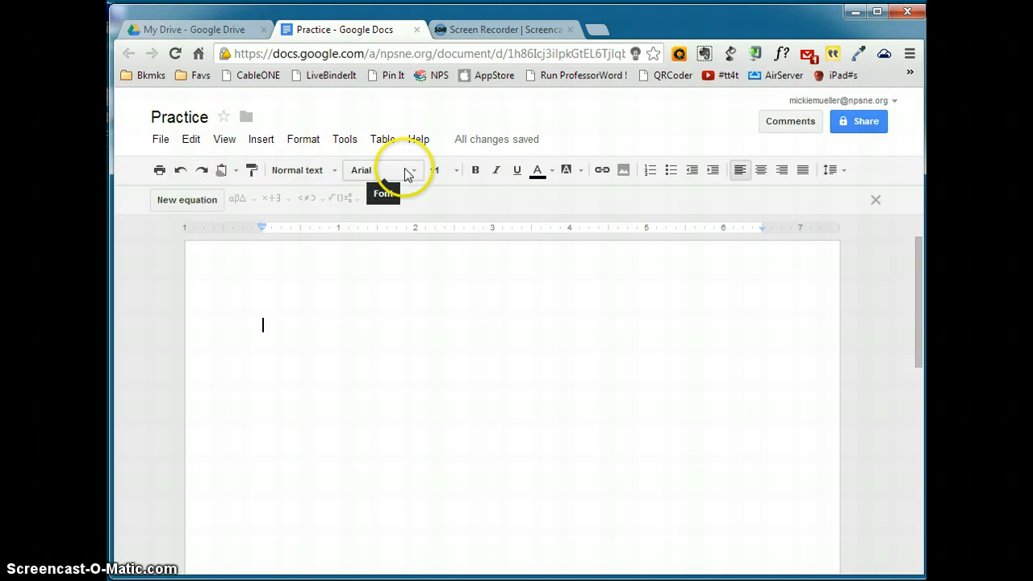
Step: Open Add fonts from the font list and check Calligraffitti to add it to My fonts
click(411, 171)
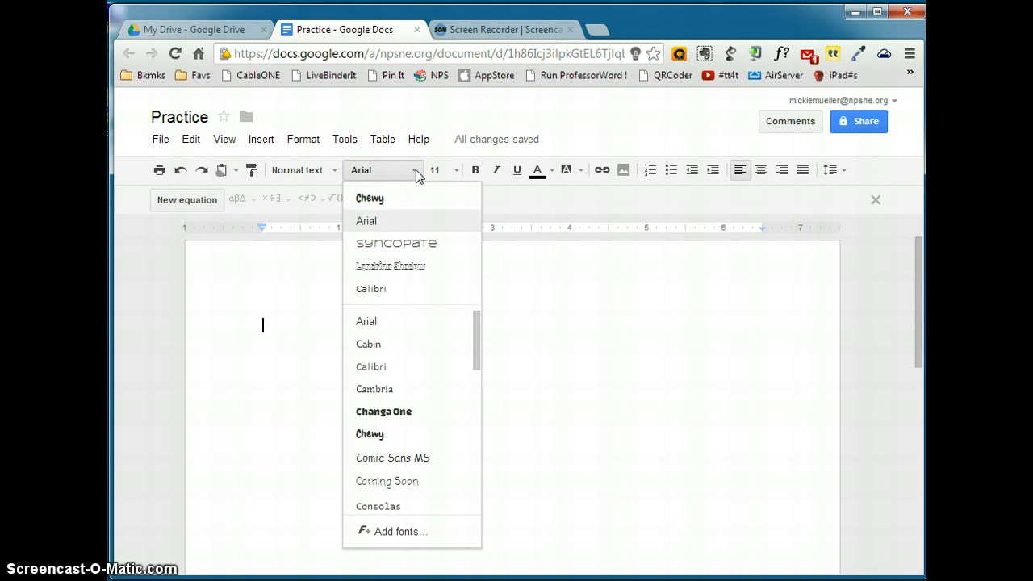
mouse_move(416, 198)
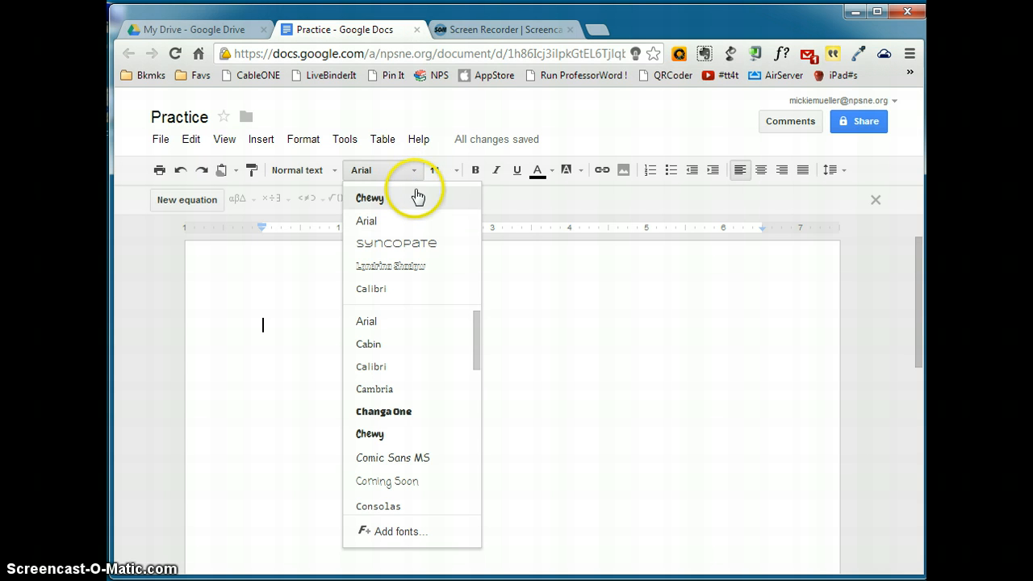
mouse_move(426, 401)
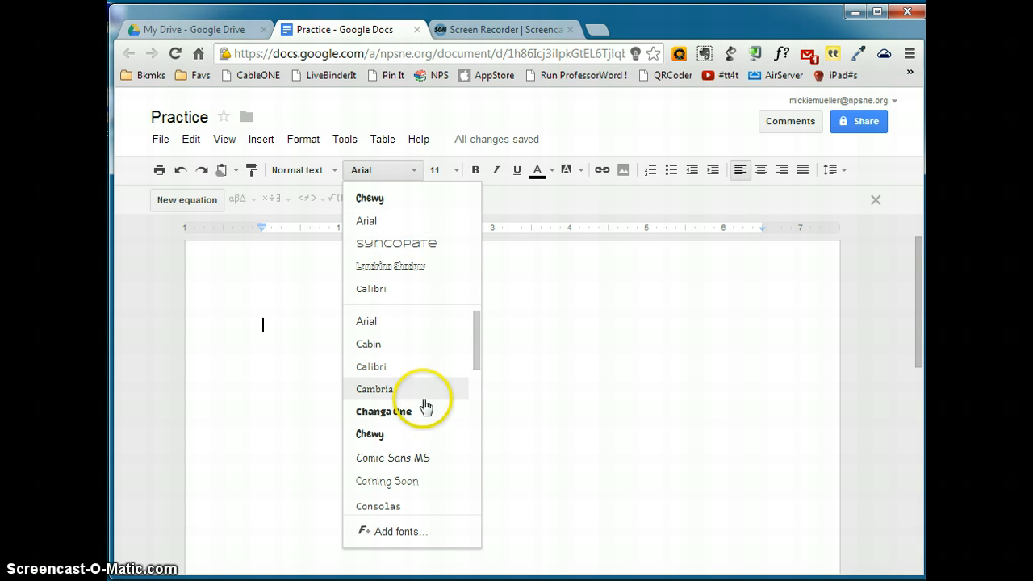
scroll(down, 3)
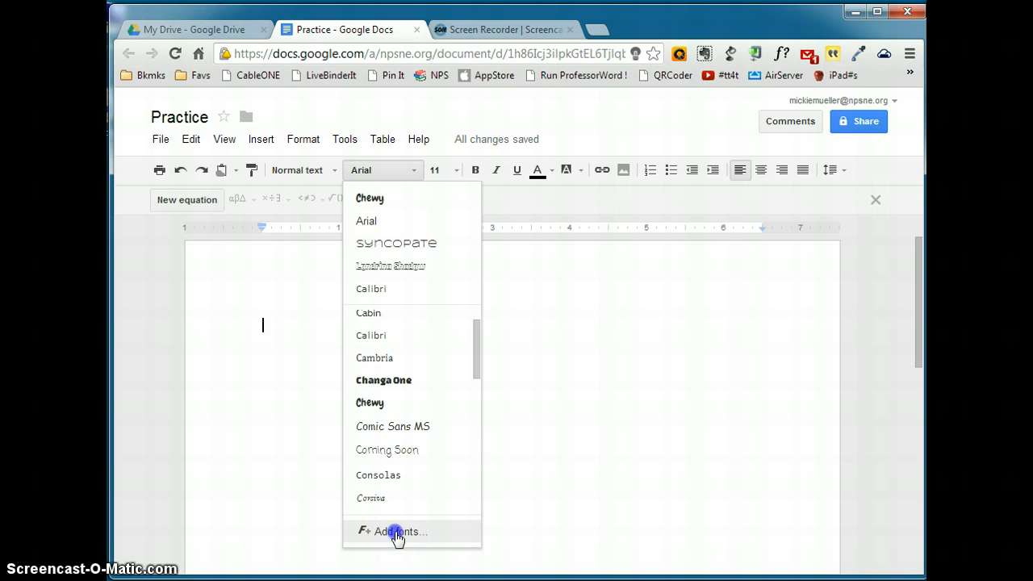
click(398, 532)
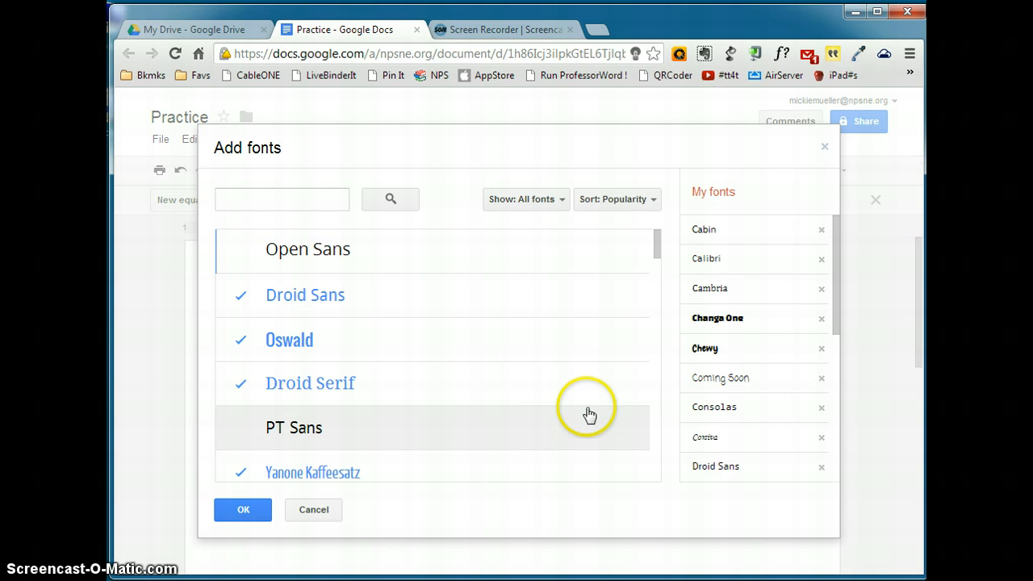
mouse_move(656, 242)
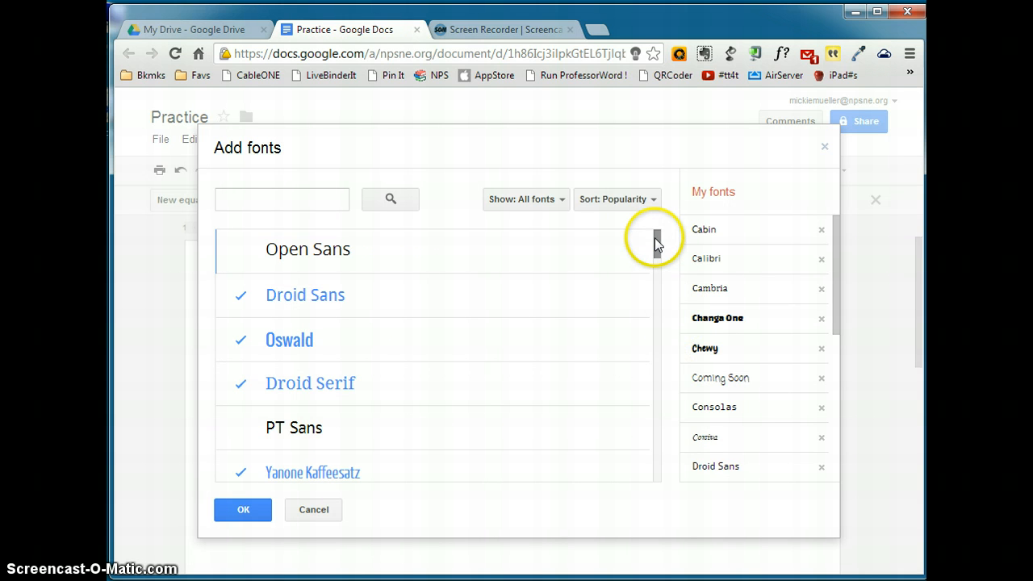
drag(654, 242, 653, 395)
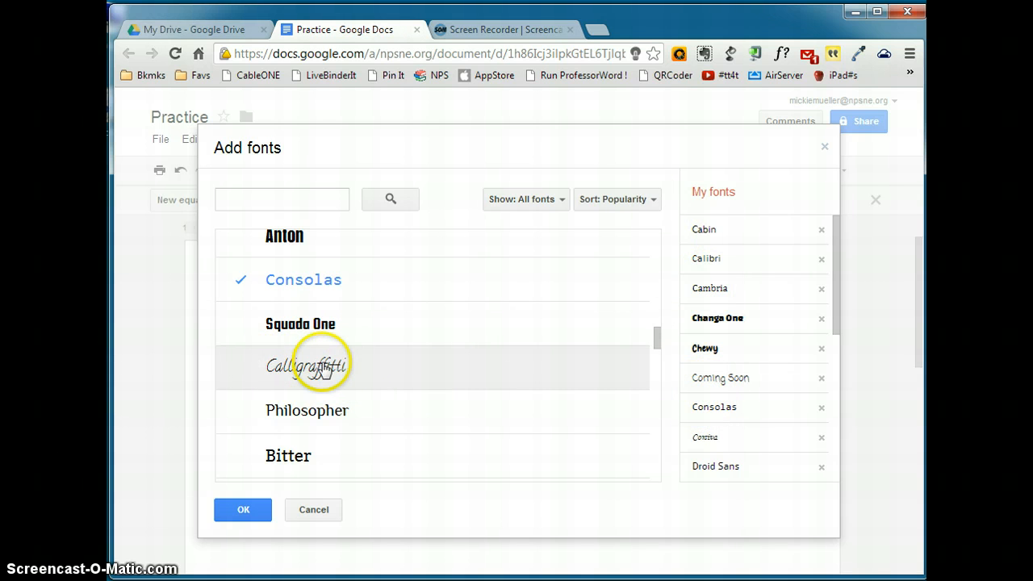
click(314, 367)
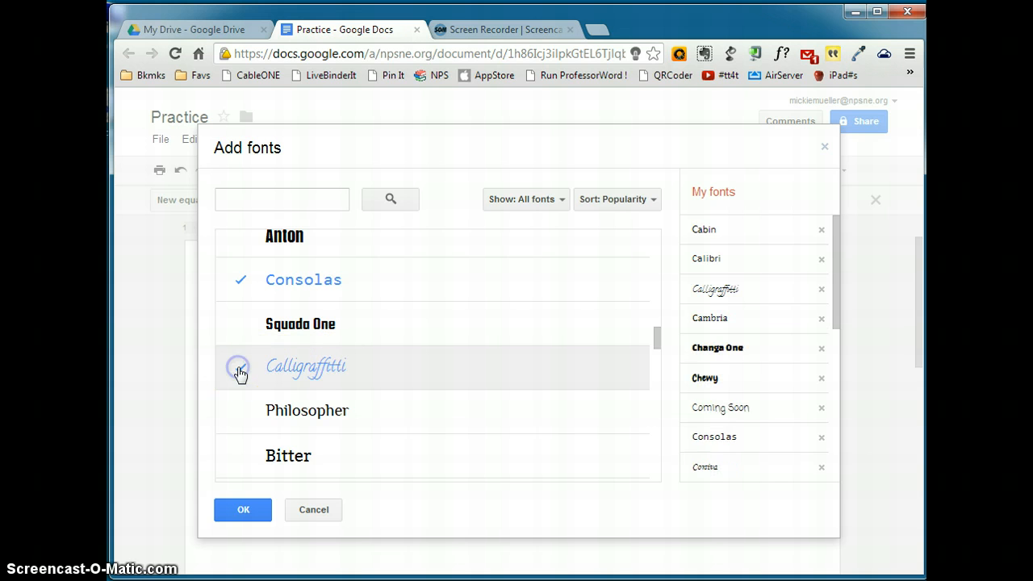
click(240, 368)
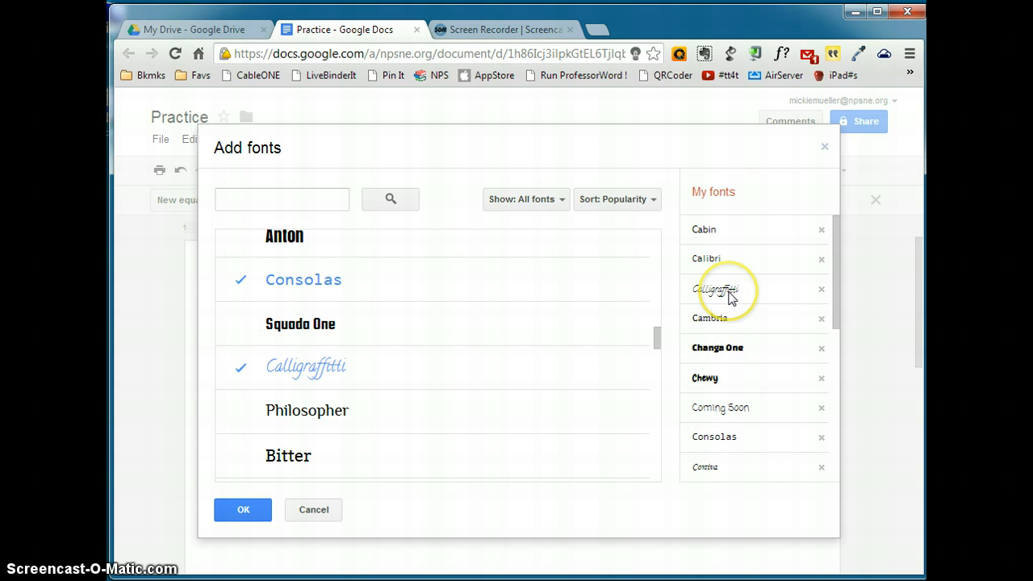
mouse_move(799, 338)
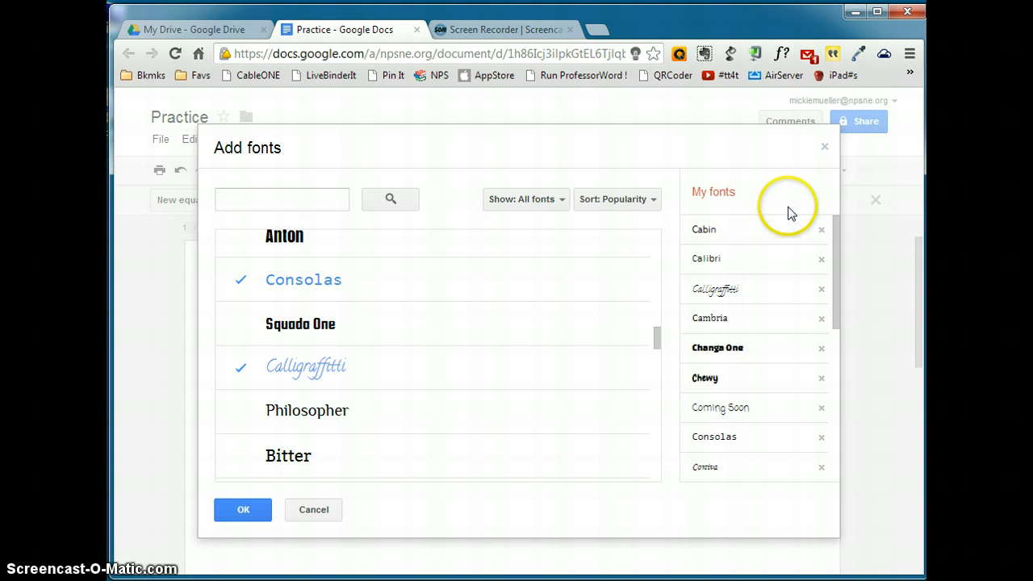
mouse_move(633, 326)
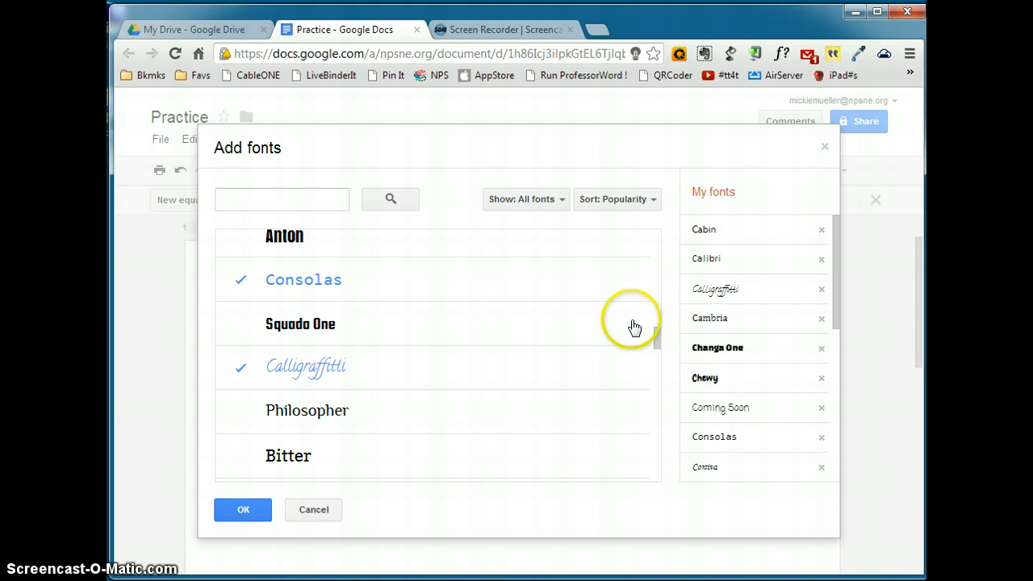
Step: Confirm the Add fonts dialog so Calligraffitti becomes the current font
click(243, 511)
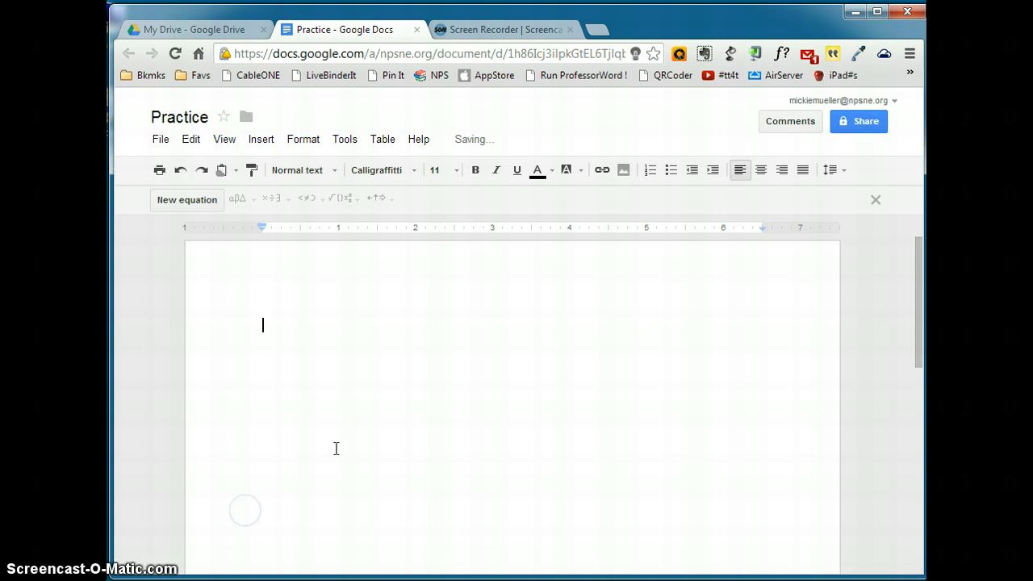
mouse_move(476, 170)
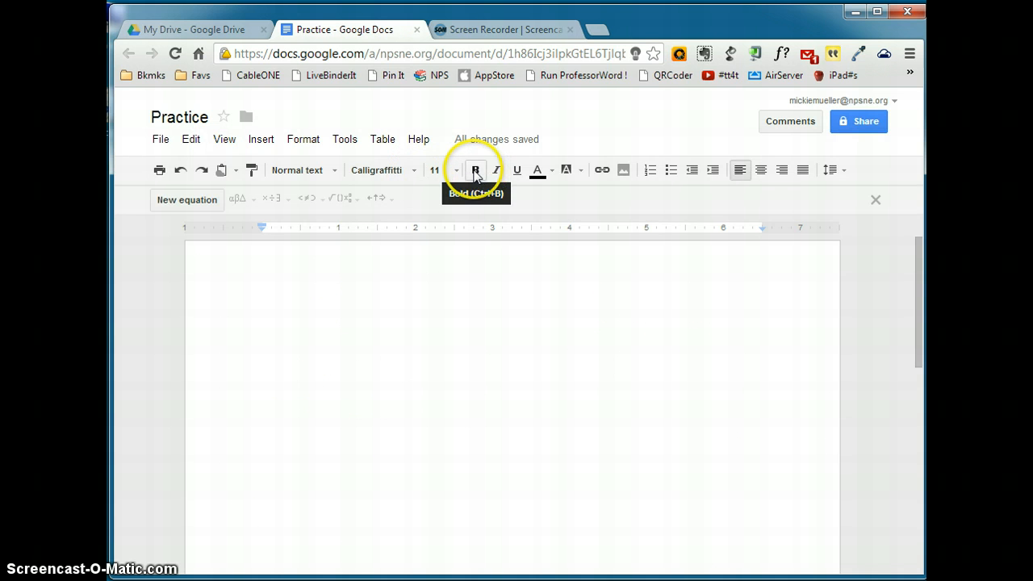
mouse_move(599, 169)
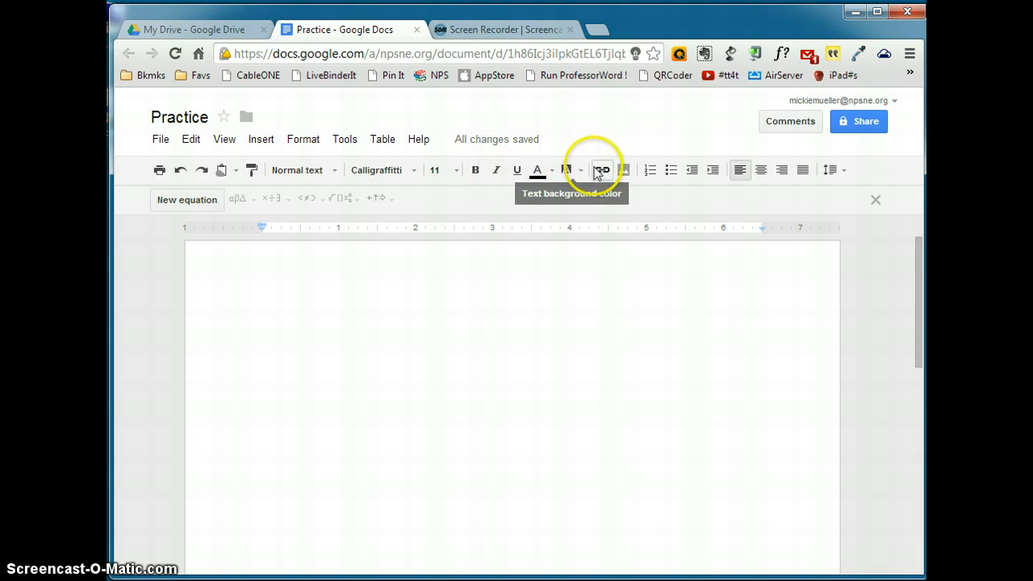
mouse_move(715, 171)
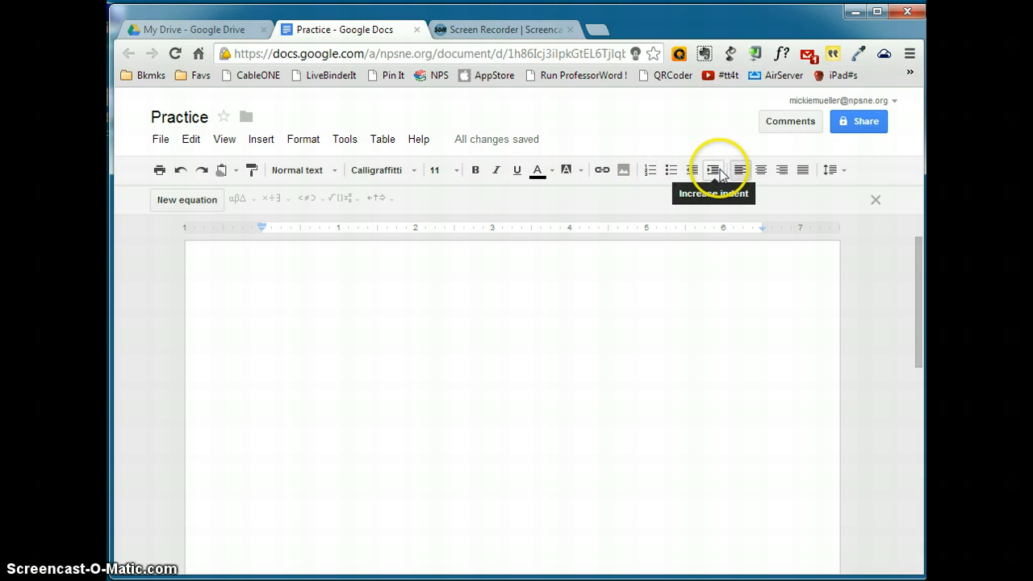
mouse_move(762, 169)
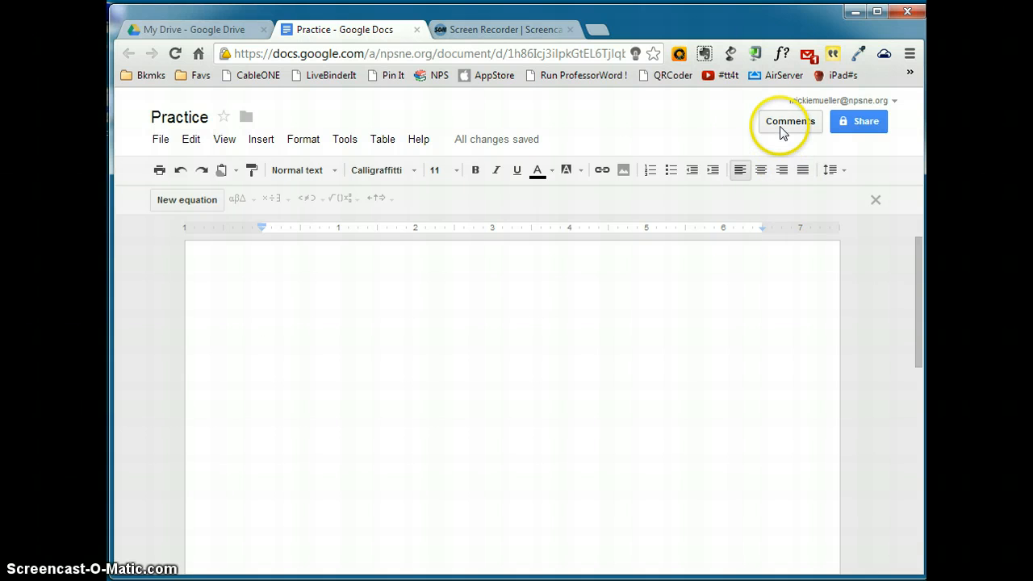
click(788, 121)
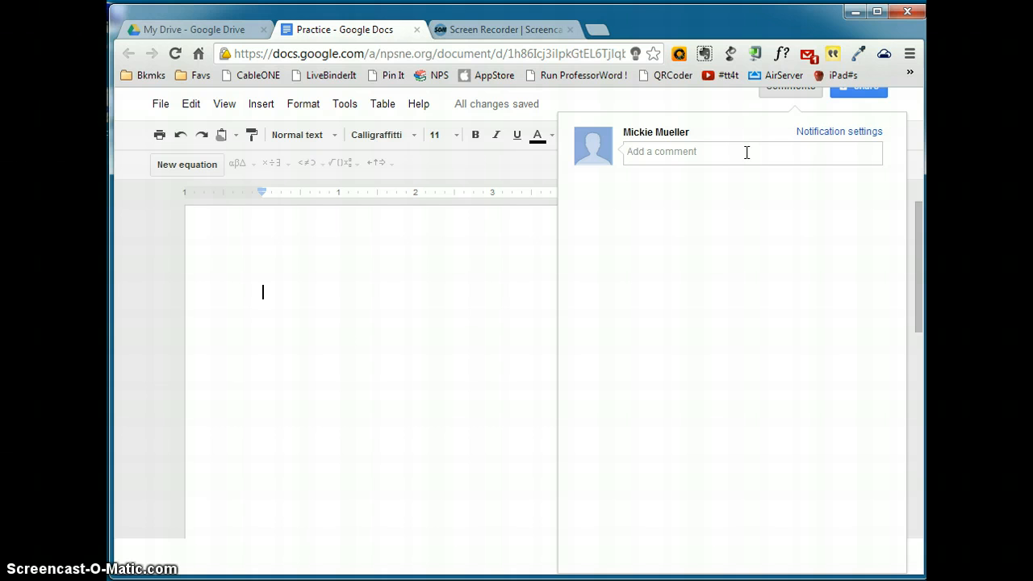
mouse_move(727, 151)
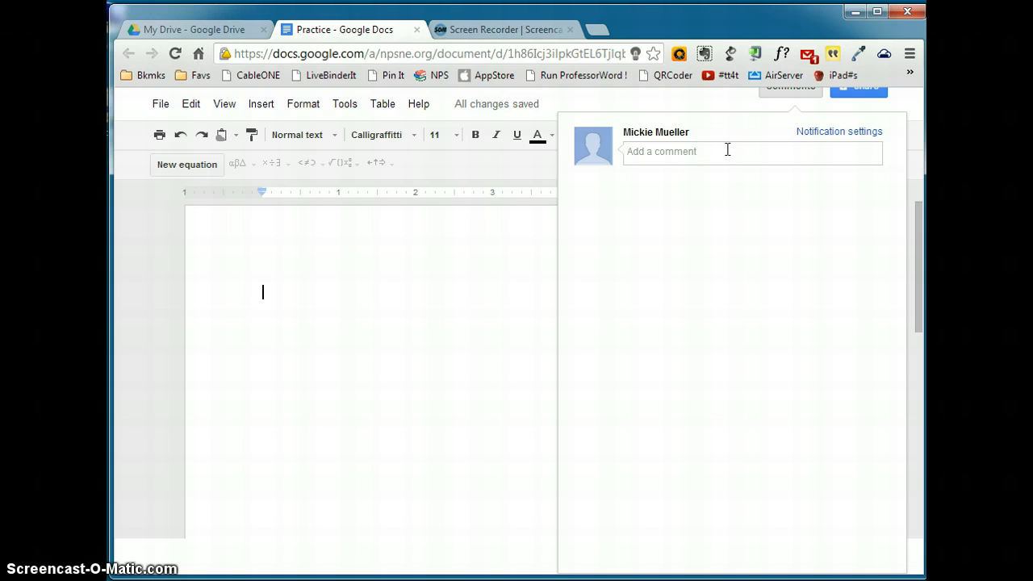
mouse_move(765, 144)
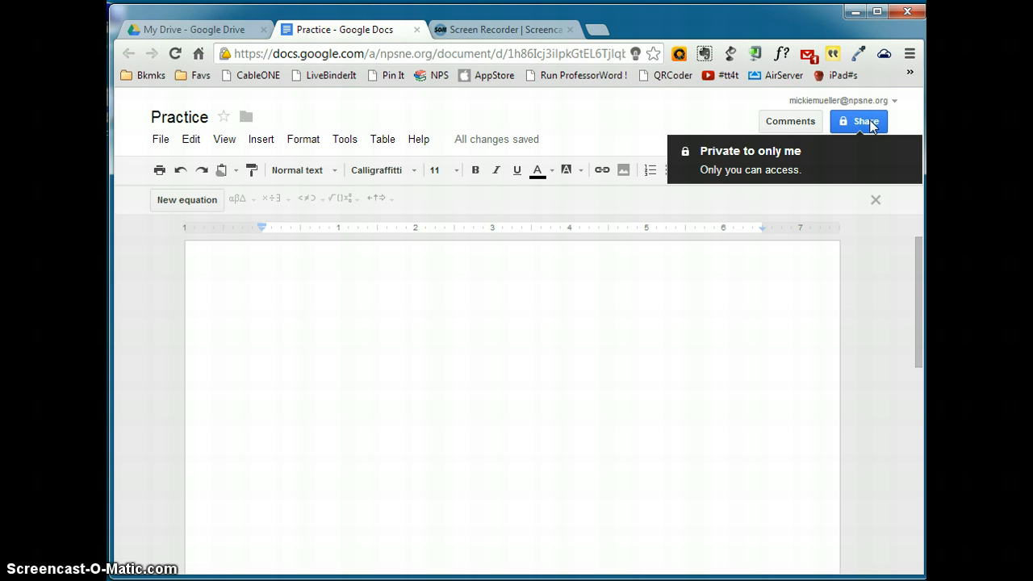
click(263, 328)
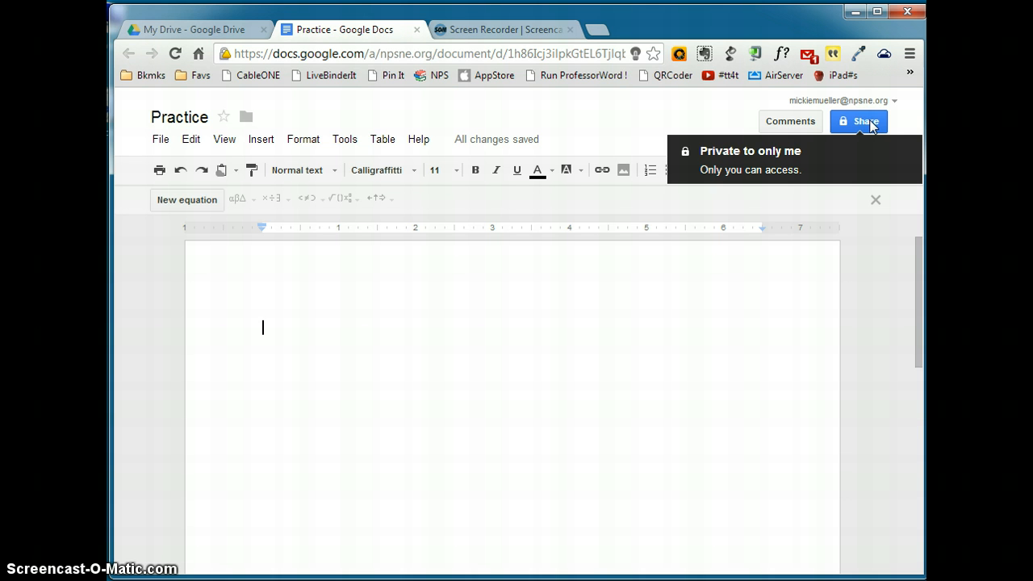
click(859, 122)
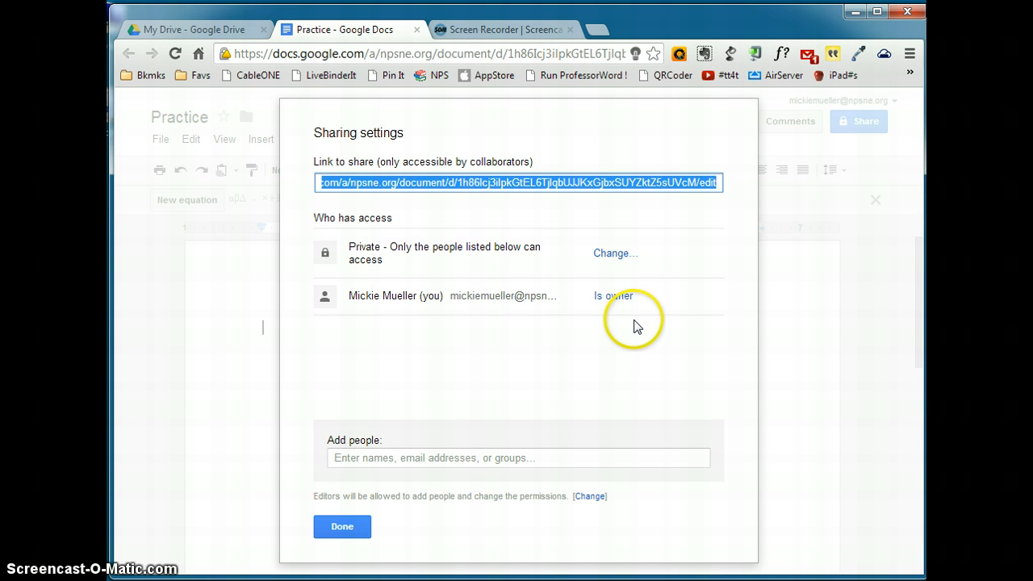
mouse_move(706, 321)
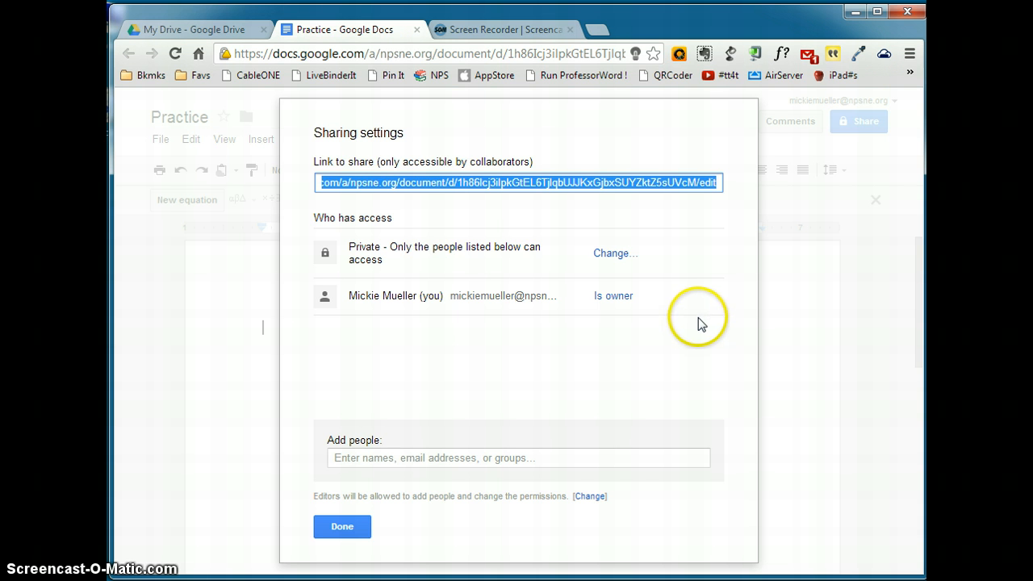
mouse_move(704, 305)
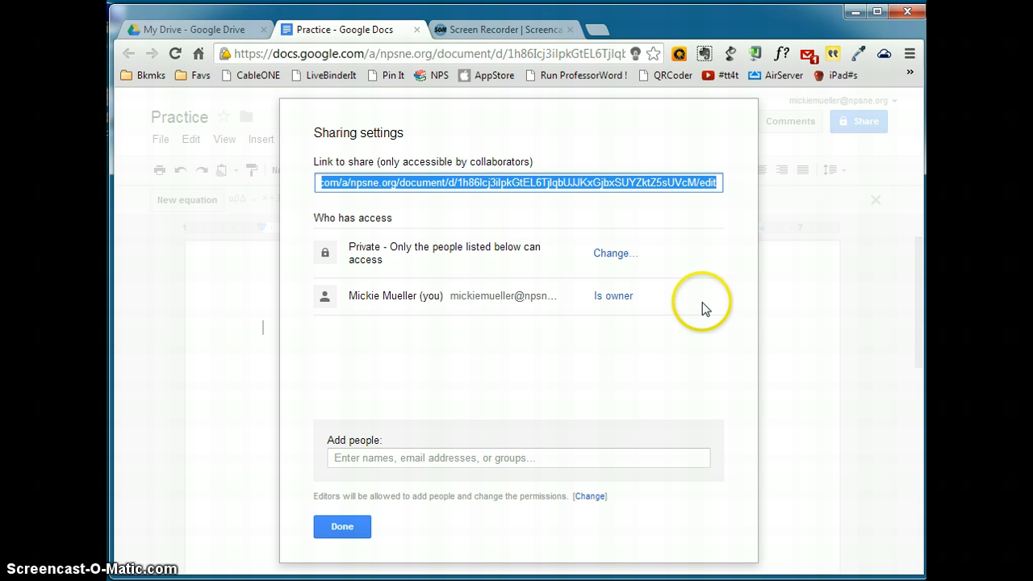
click(341, 526)
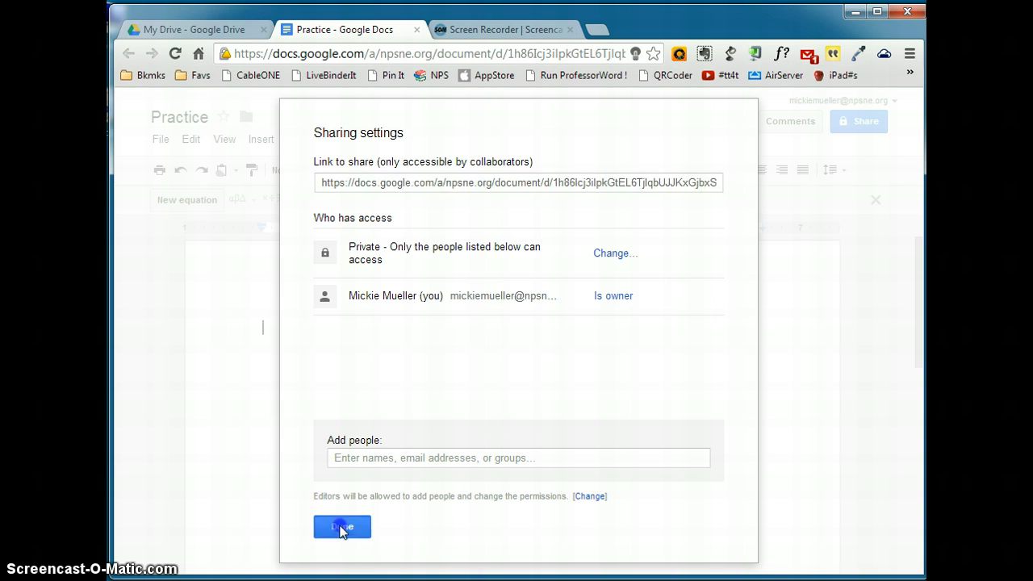
click(342, 527)
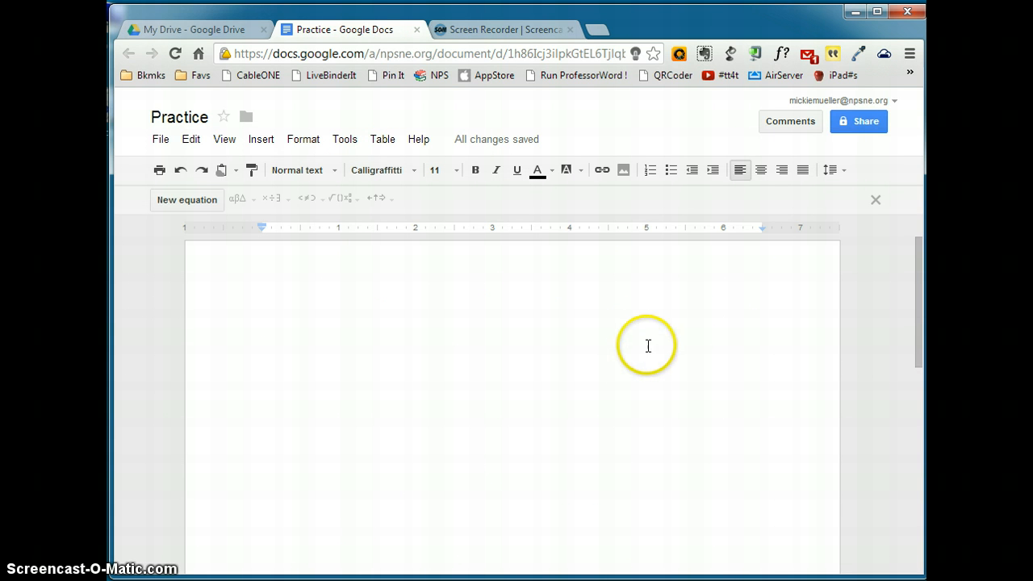